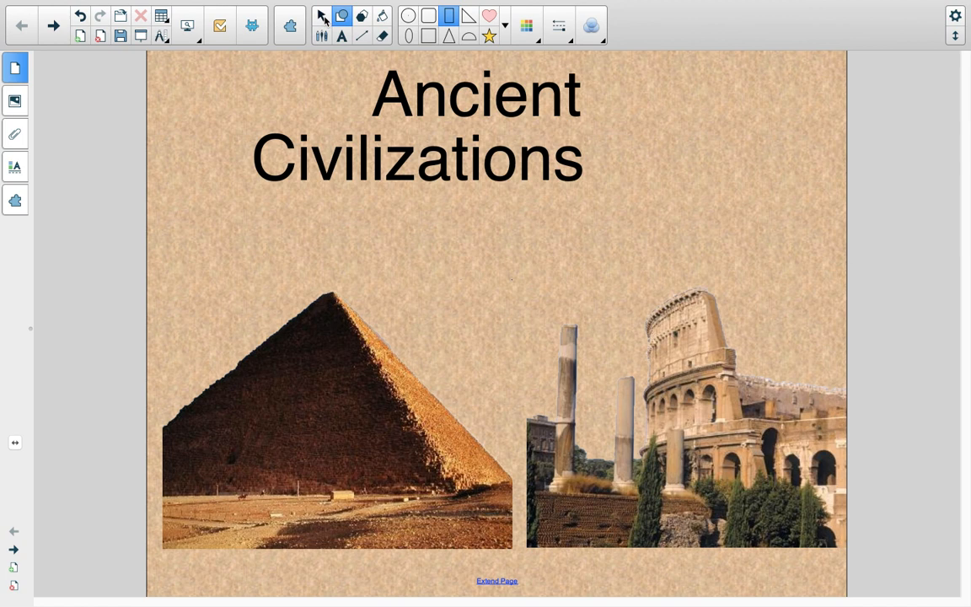
Move from the title page to the red Ancient Civilizations page noting 'Really old! 1000 years or more'
click(320, 15)
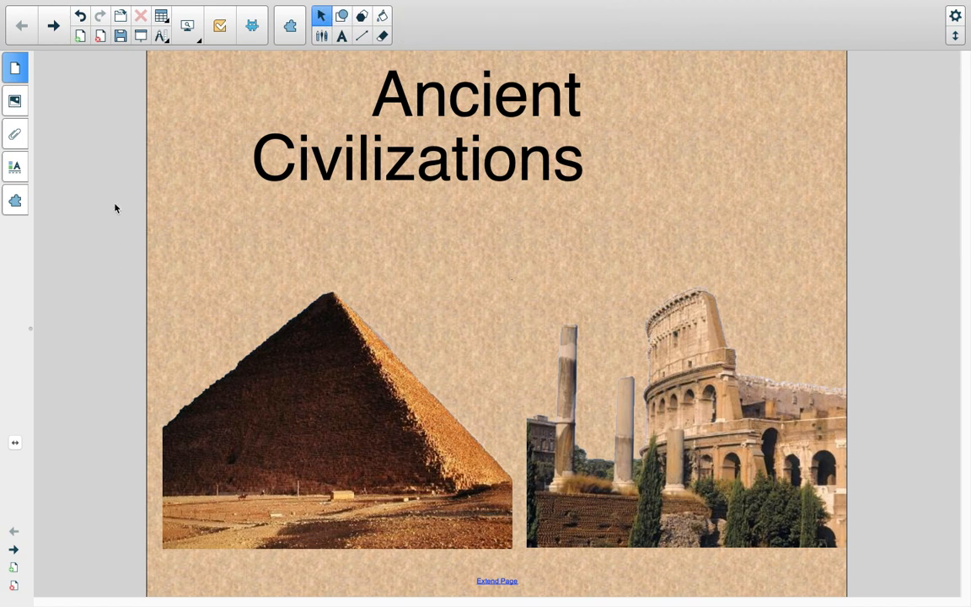
mouse_move(145, 115)
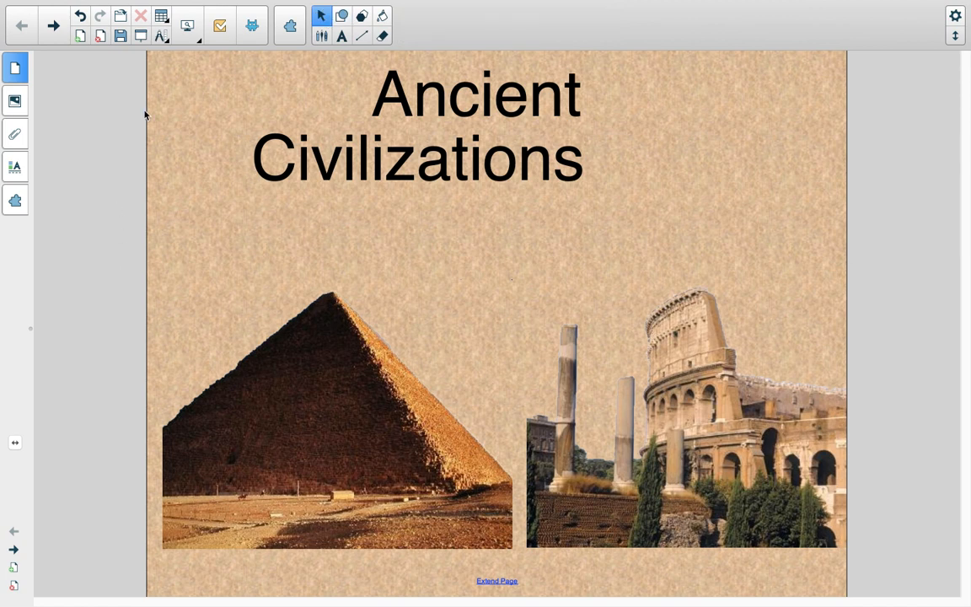
mouse_move(131, 103)
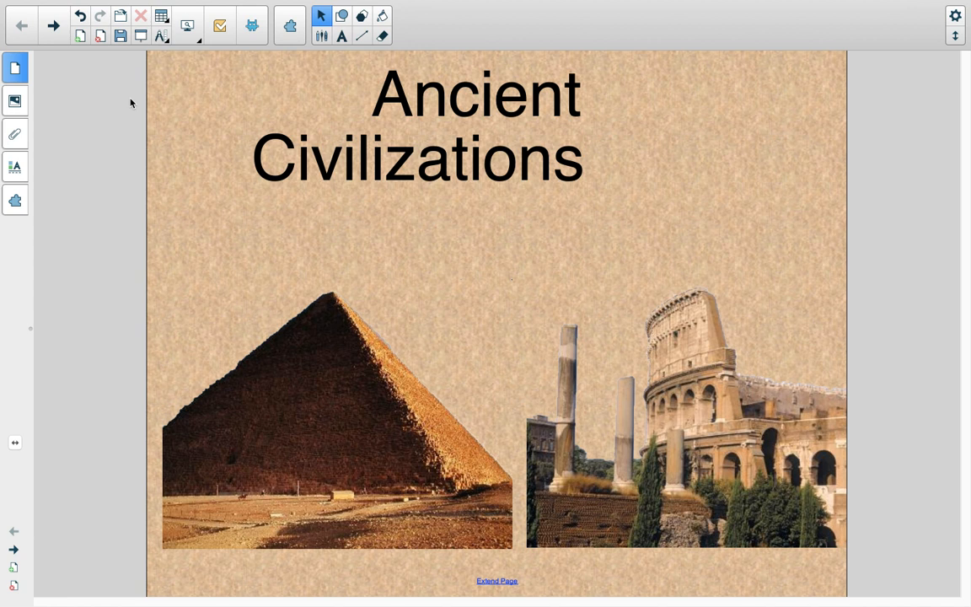
mouse_move(172, 132)
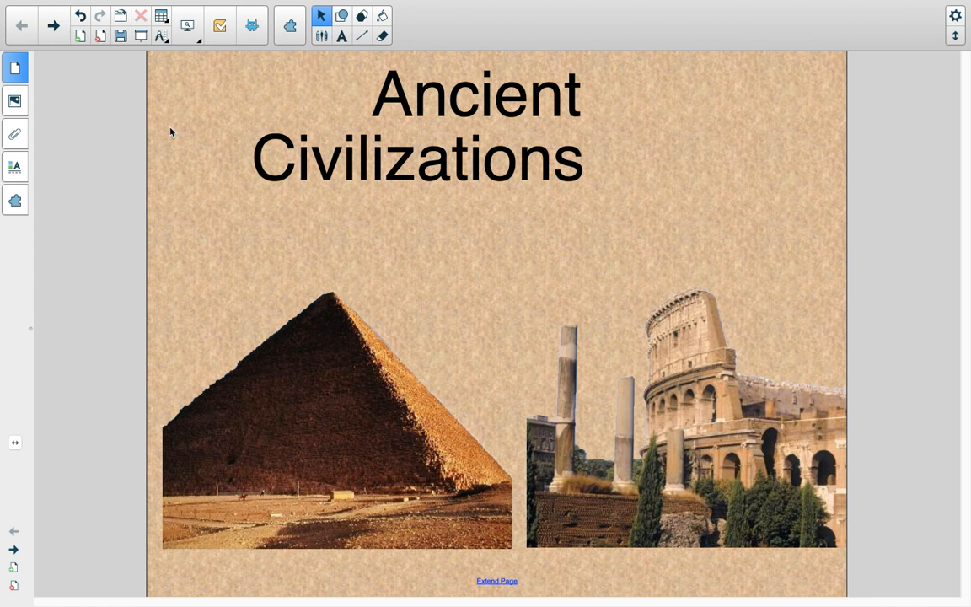
mouse_move(408, 101)
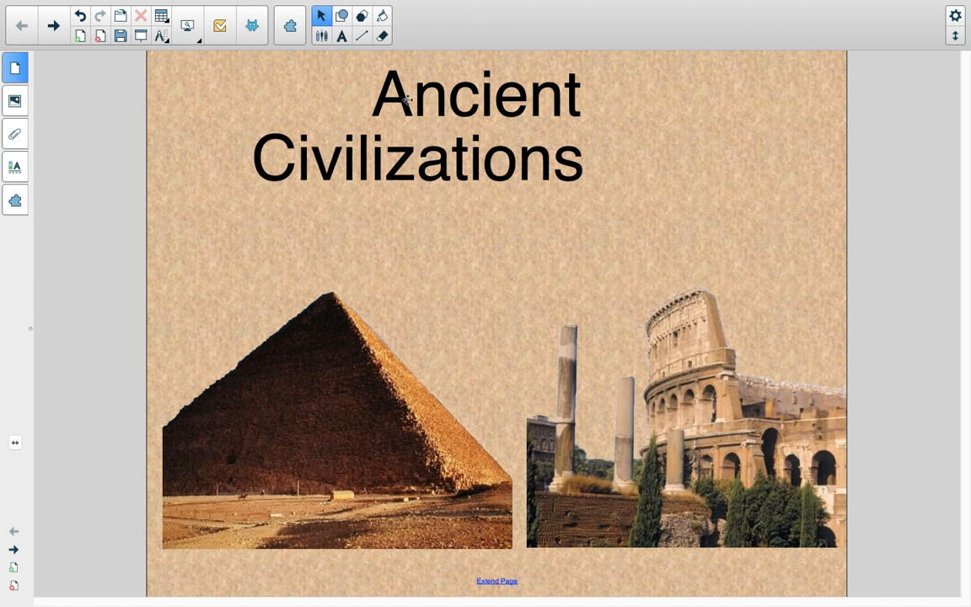
mouse_move(580, 138)
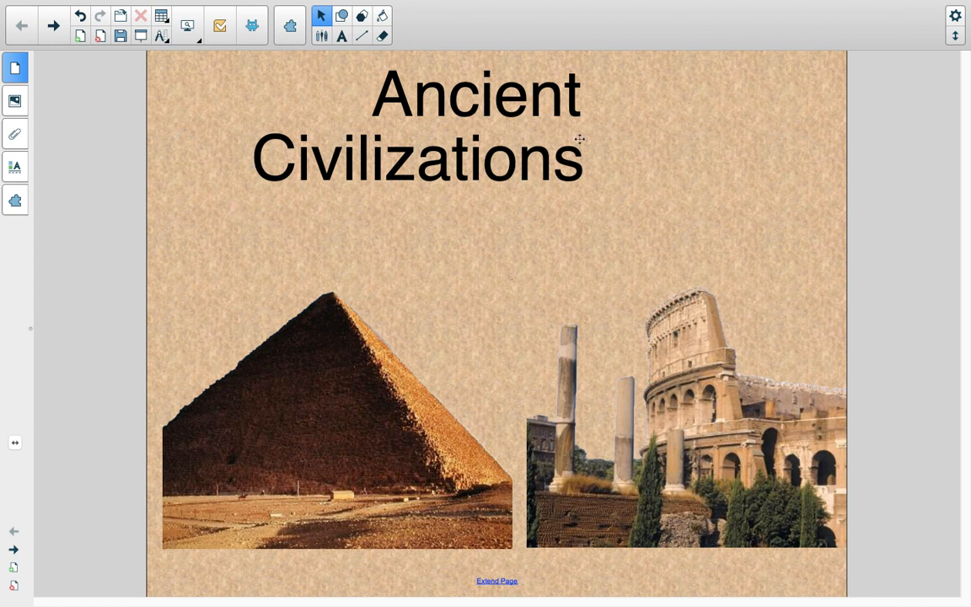
mouse_move(118, 69)
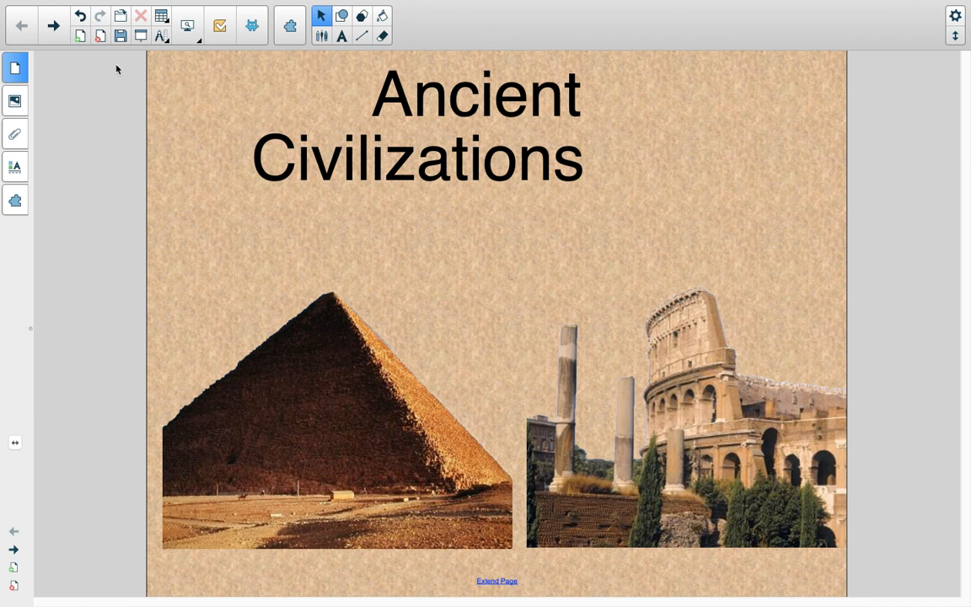
mouse_move(54, 26)
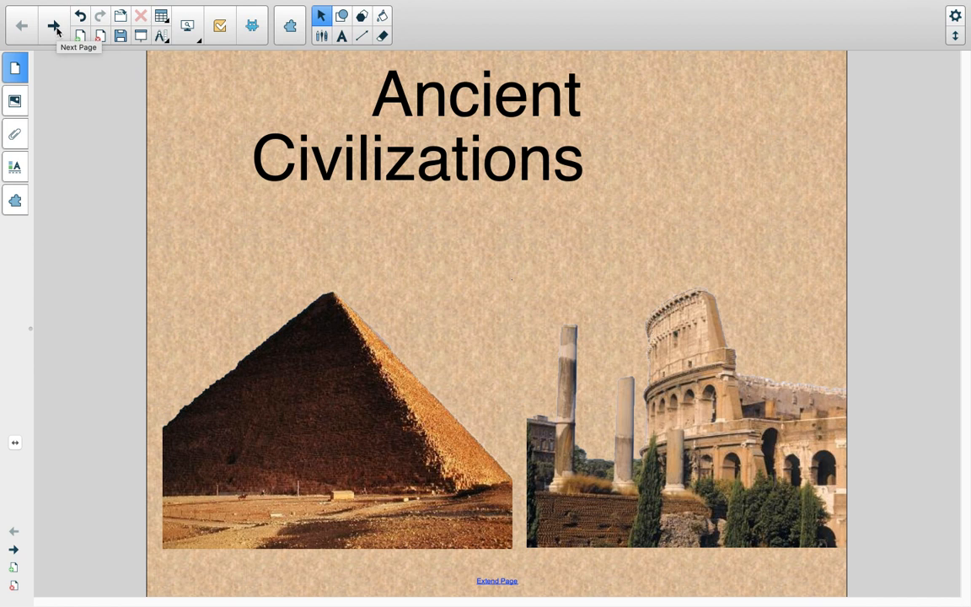
click(54, 25)
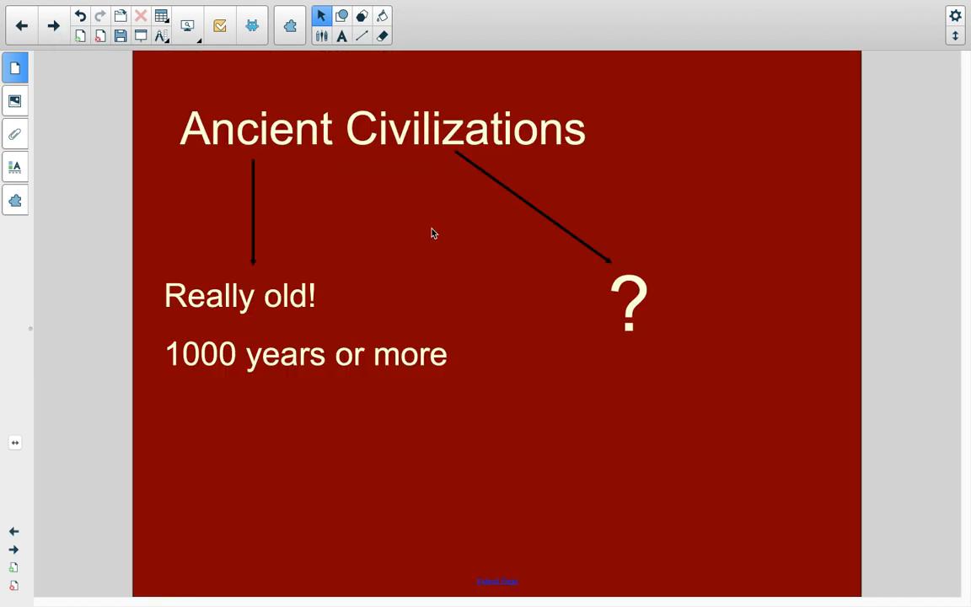
mouse_move(182, 110)
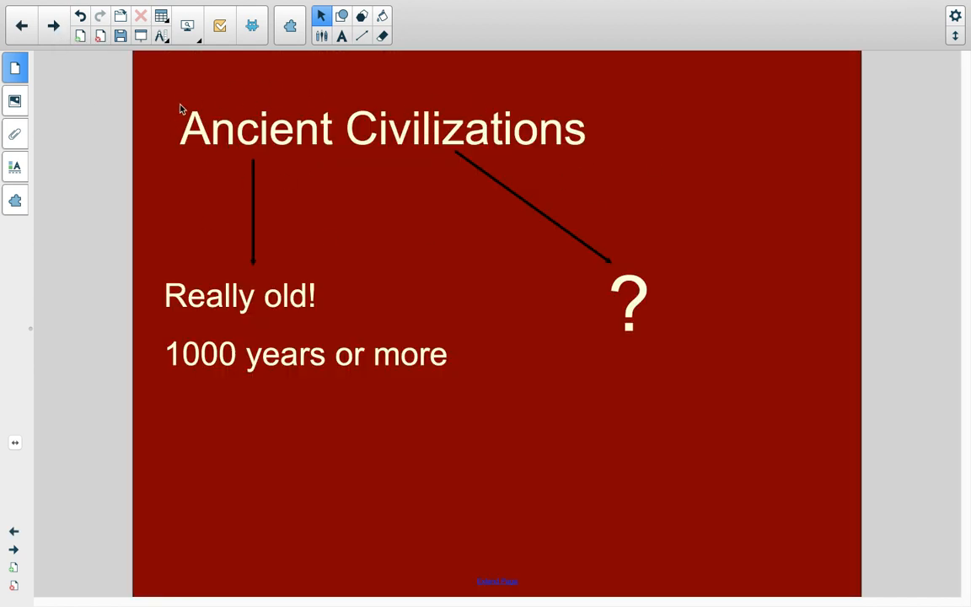
mouse_move(226, 340)
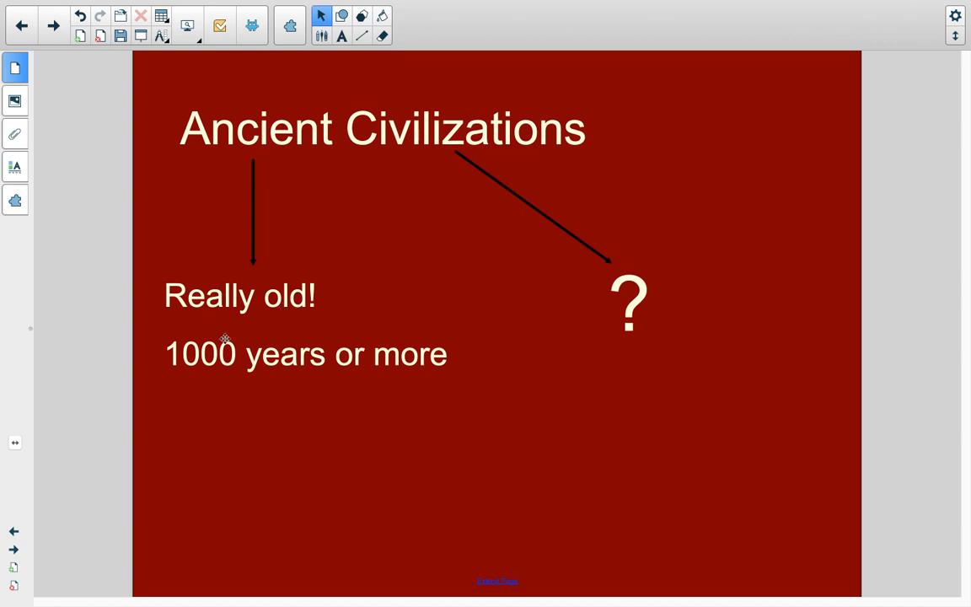
mouse_move(206, 360)
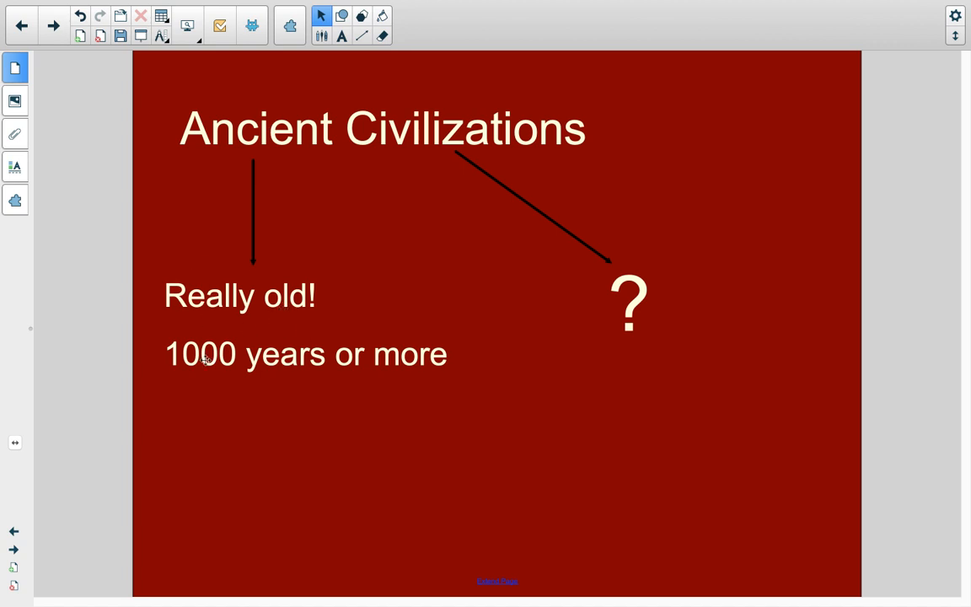
mouse_move(243, 386)
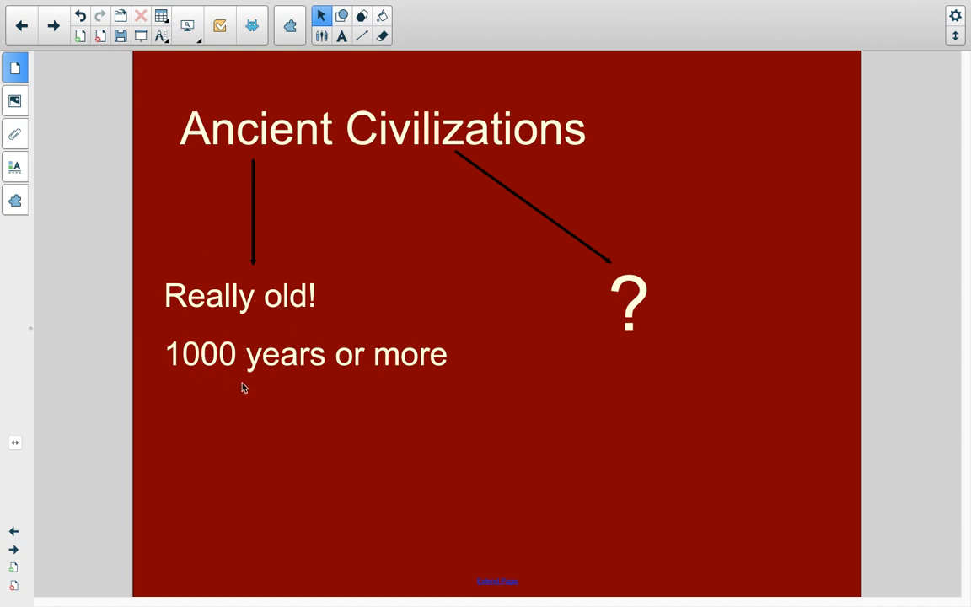
mouse_move(361, 401)
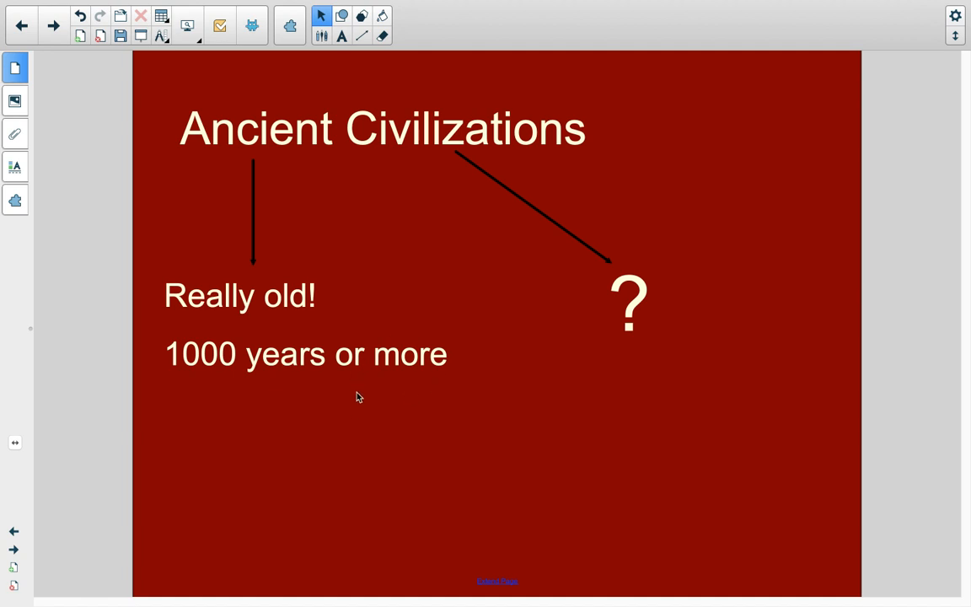
mouse_move(627, 172)
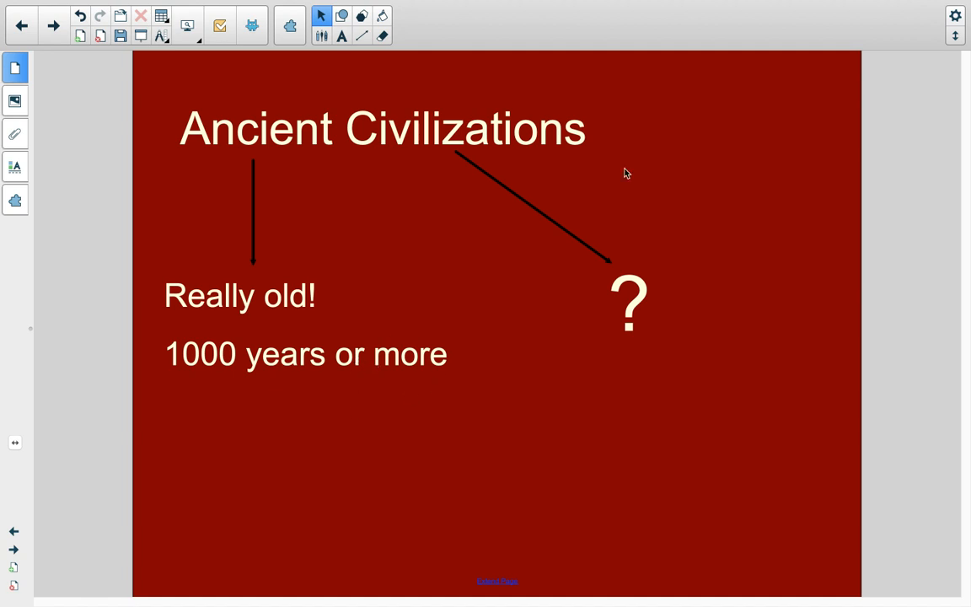
mouse_move(590, 146)
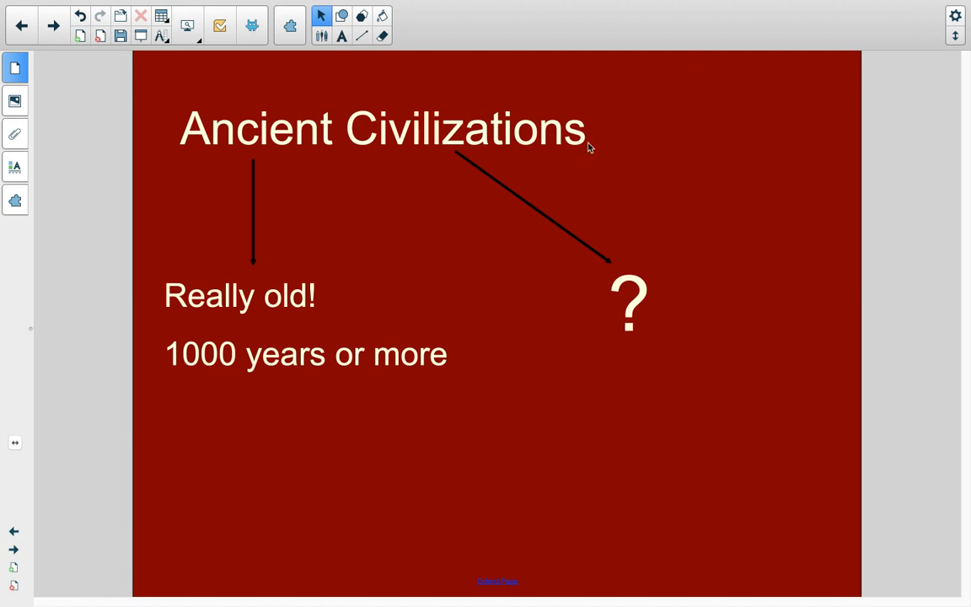
mouse_move(397, 187)
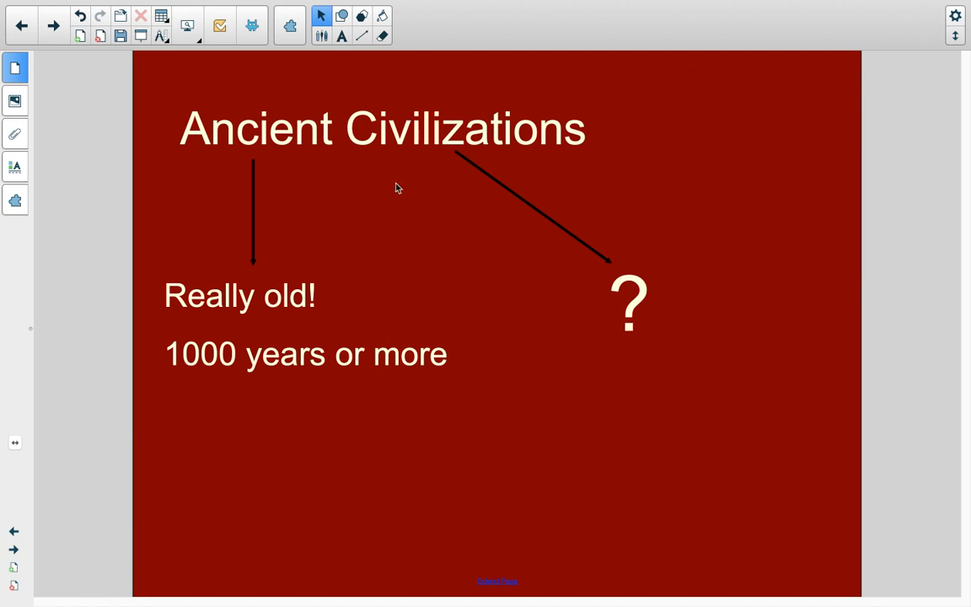
mouse_move(364, 163)
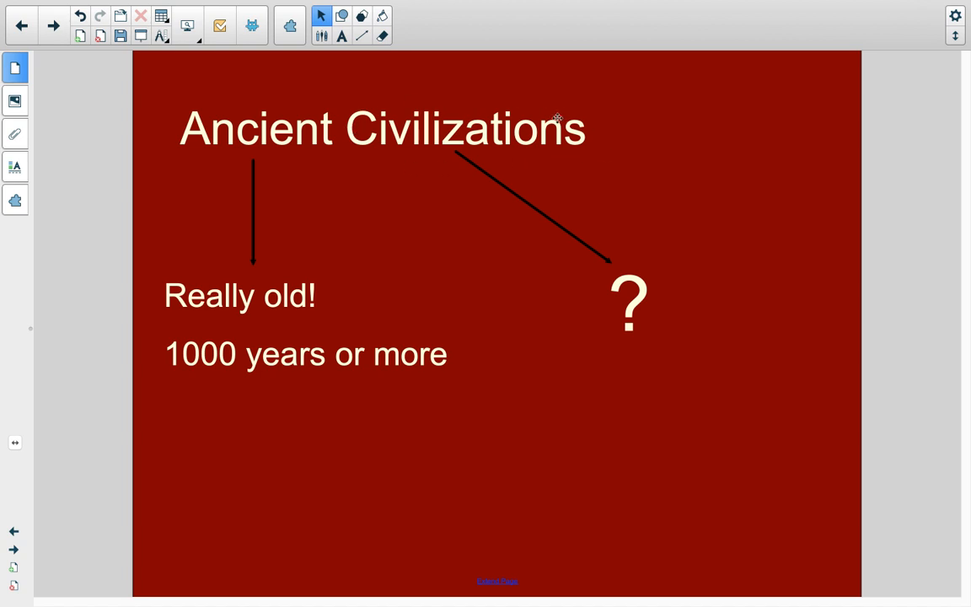
mouse_move(587, 297)
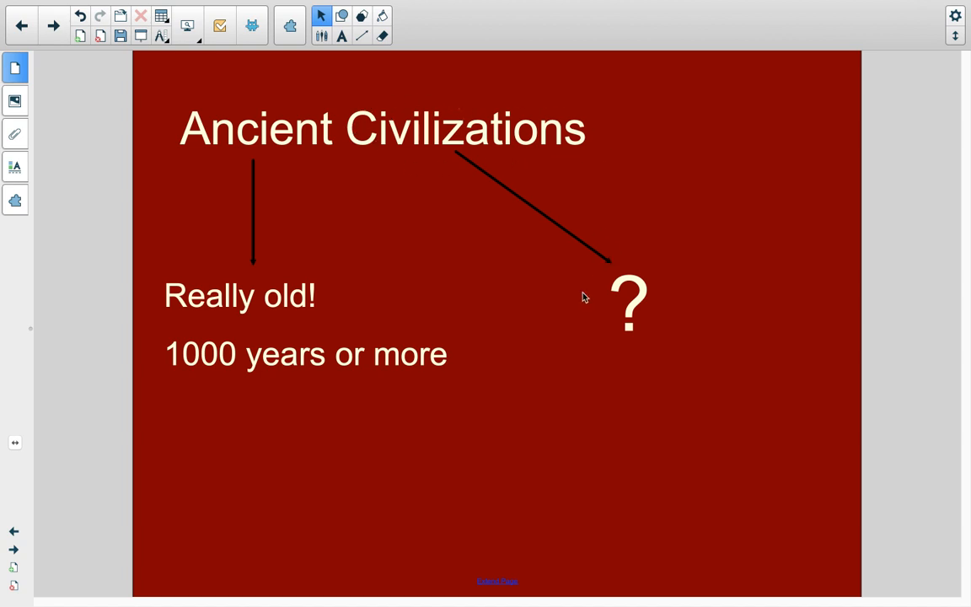
mouse_move(615, 401)
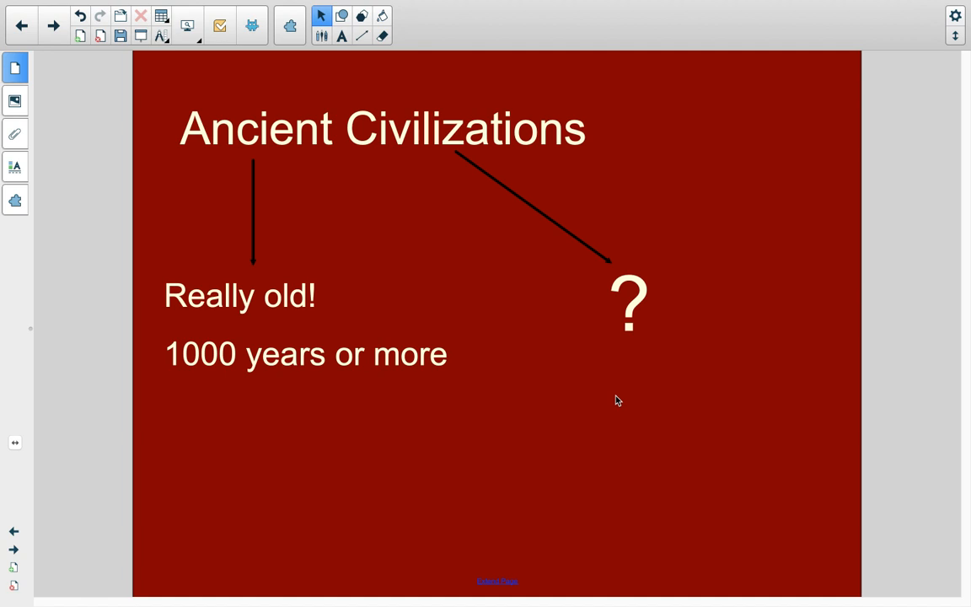
mouse_move(620, 357)
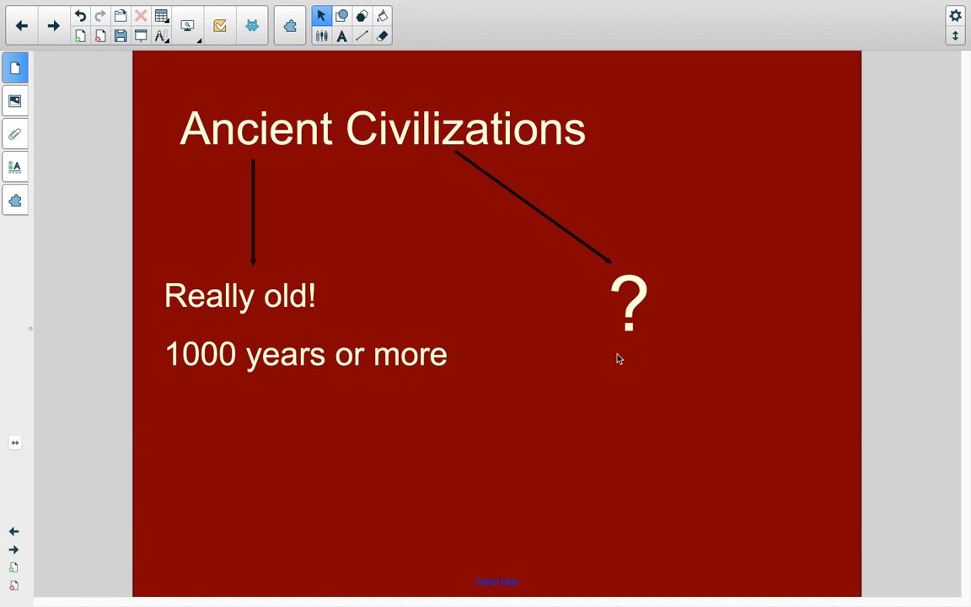
mouse_move(630, 354)
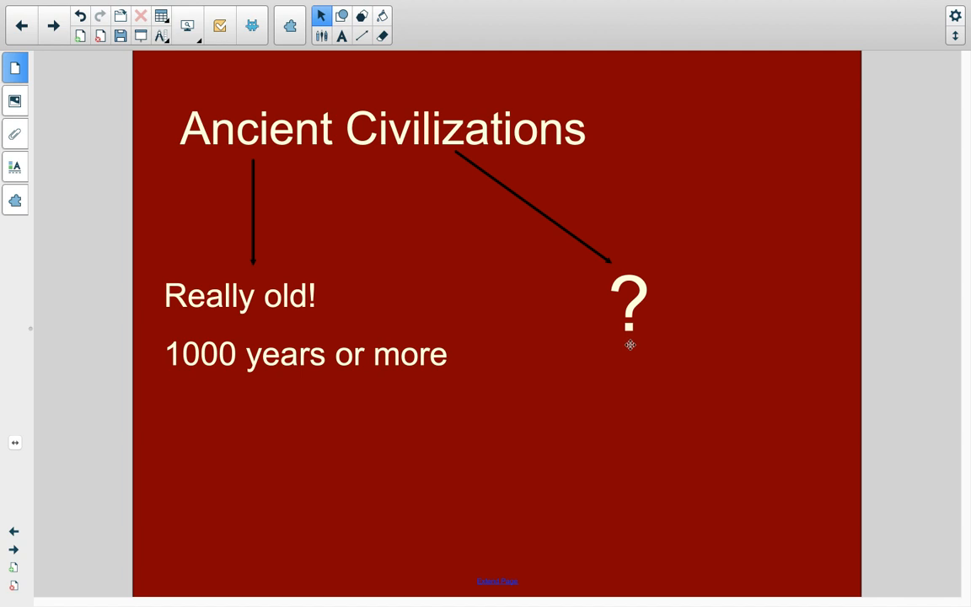
mouse_move(569, 145)
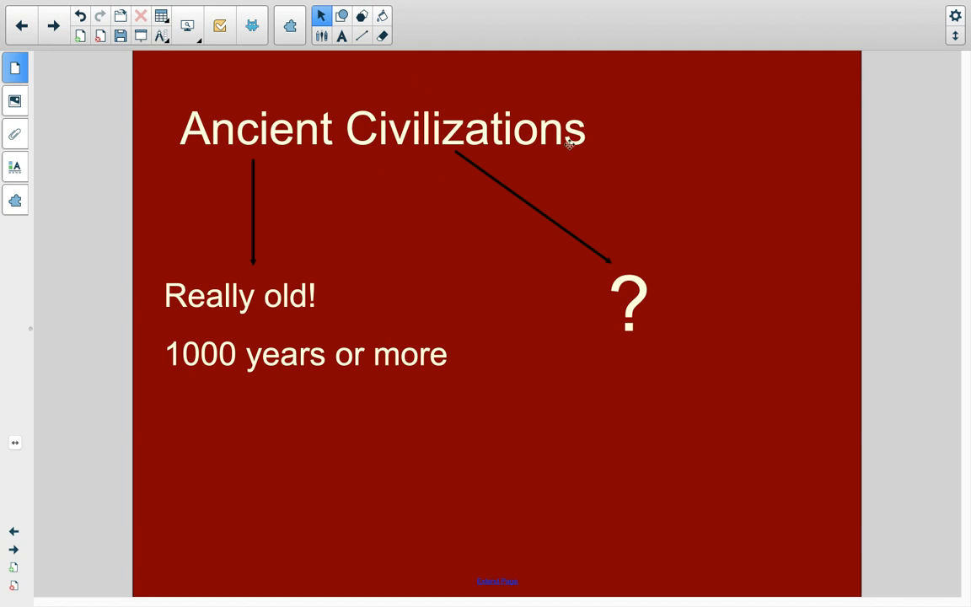
mouse_move(52, 37)
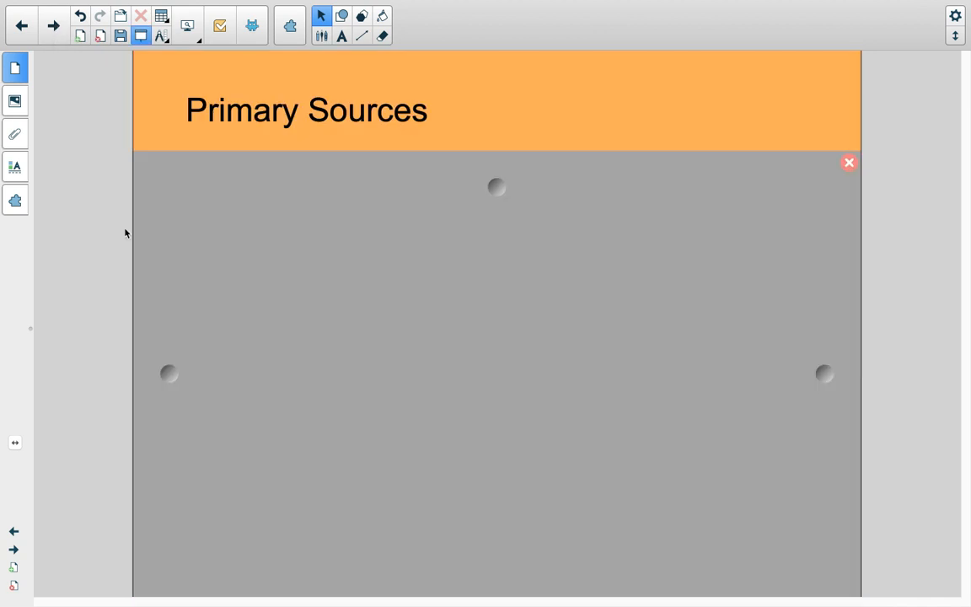
mouse_move(327, 209)
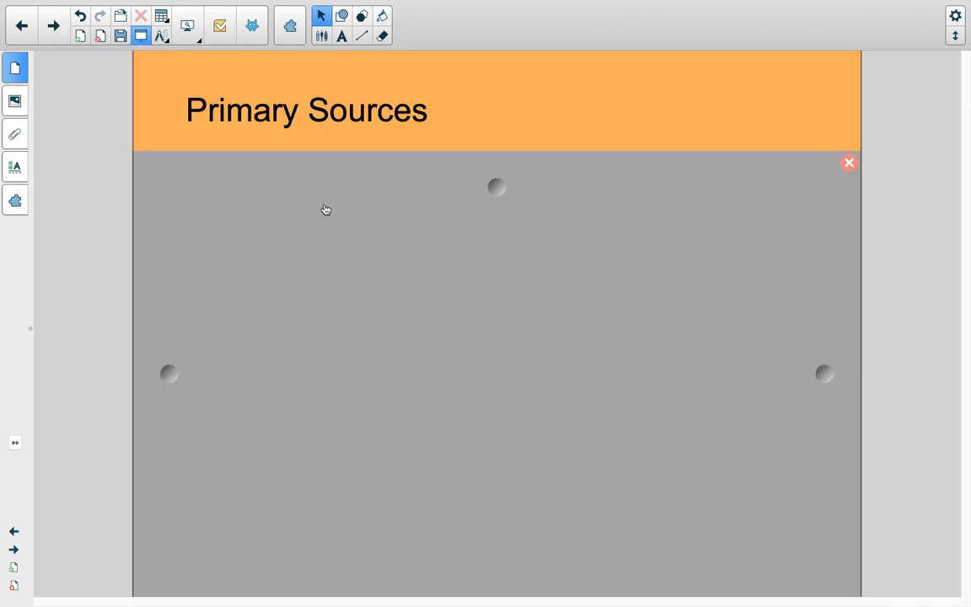
mouse_move(445, 140)
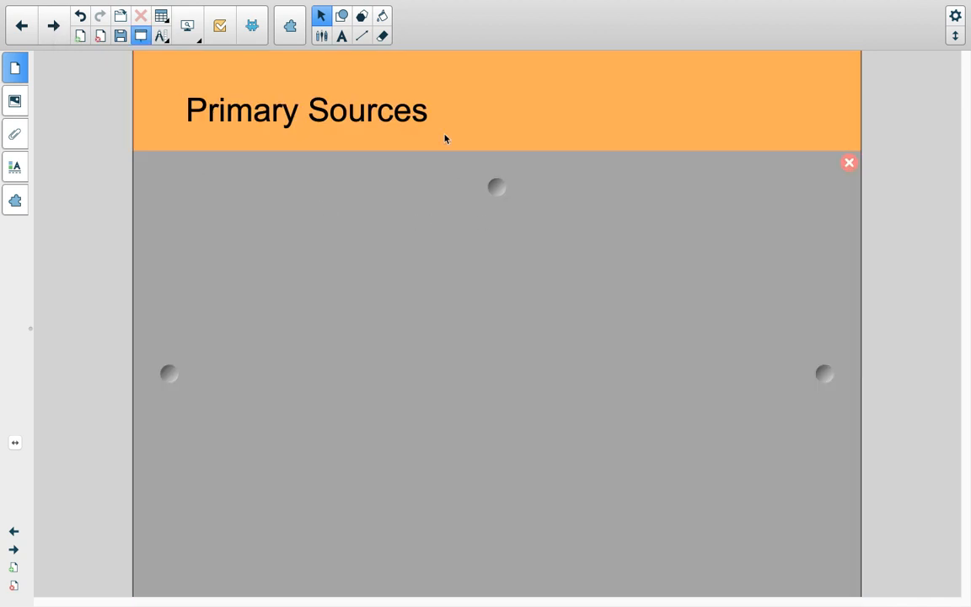
mouse_move(539, 261)
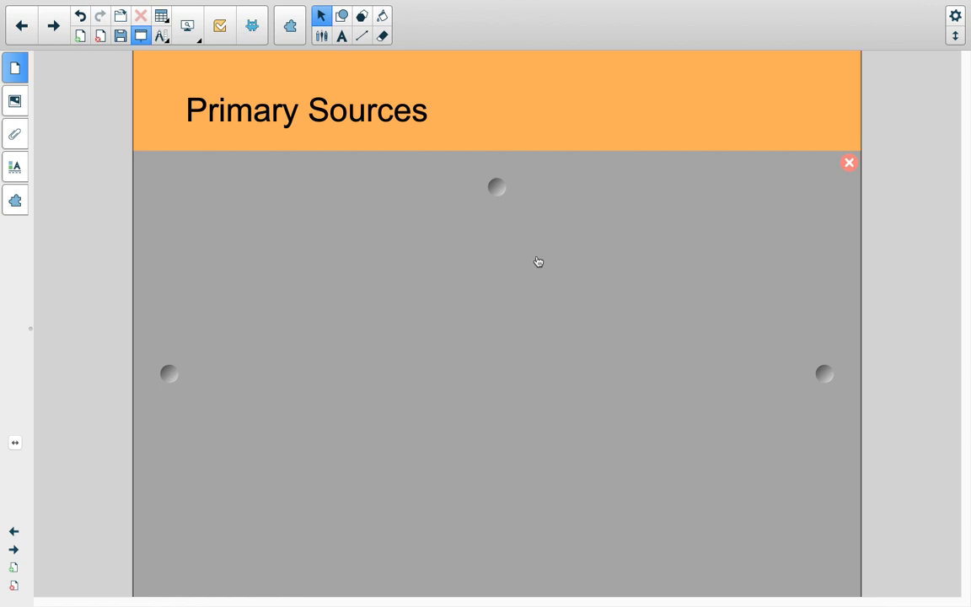
mouse_move(549, 246)
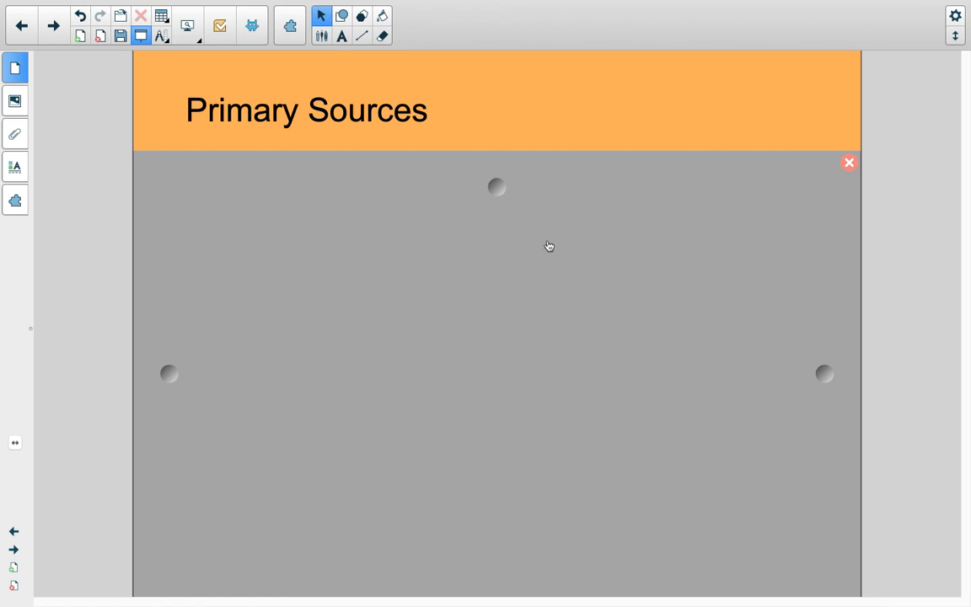
mouse_move(179, 138)
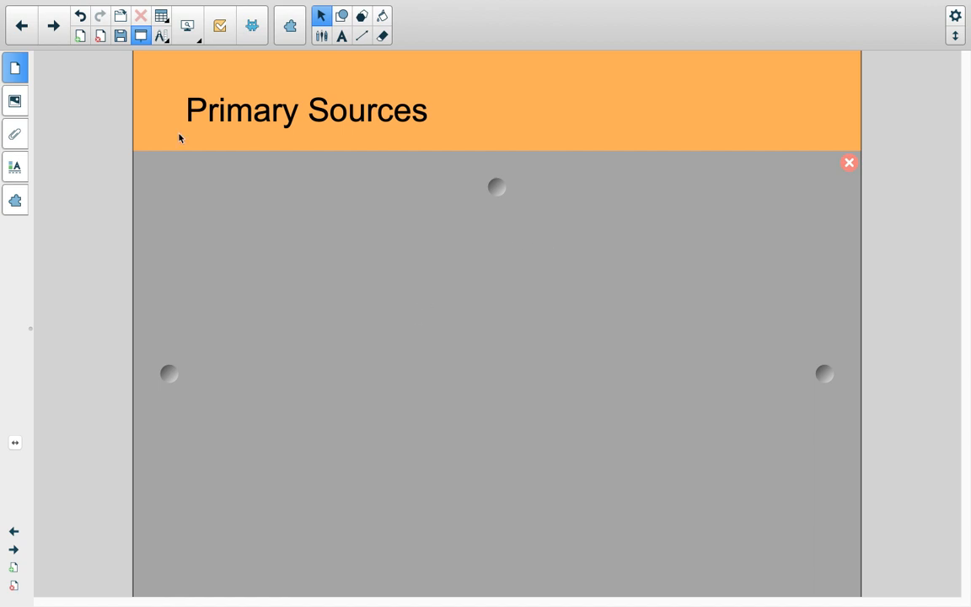
mouse_move(509, 199)
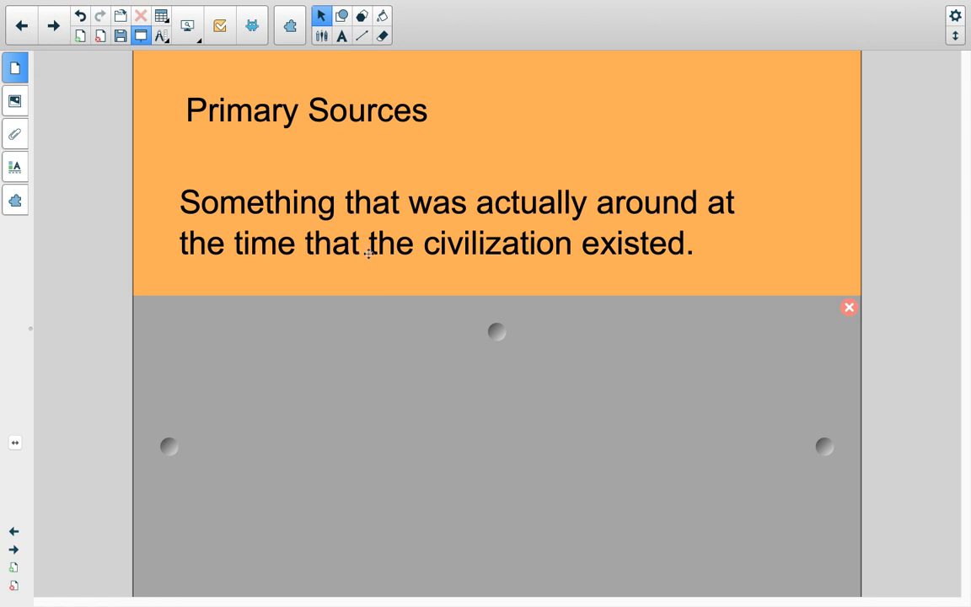
mouse_move(723, 254)
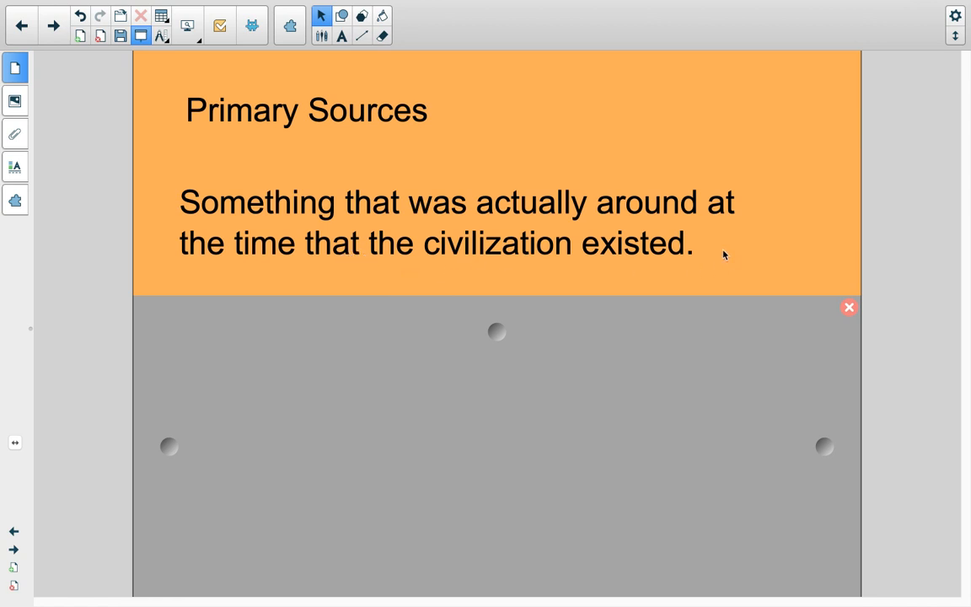
mouse_move(417, 173)
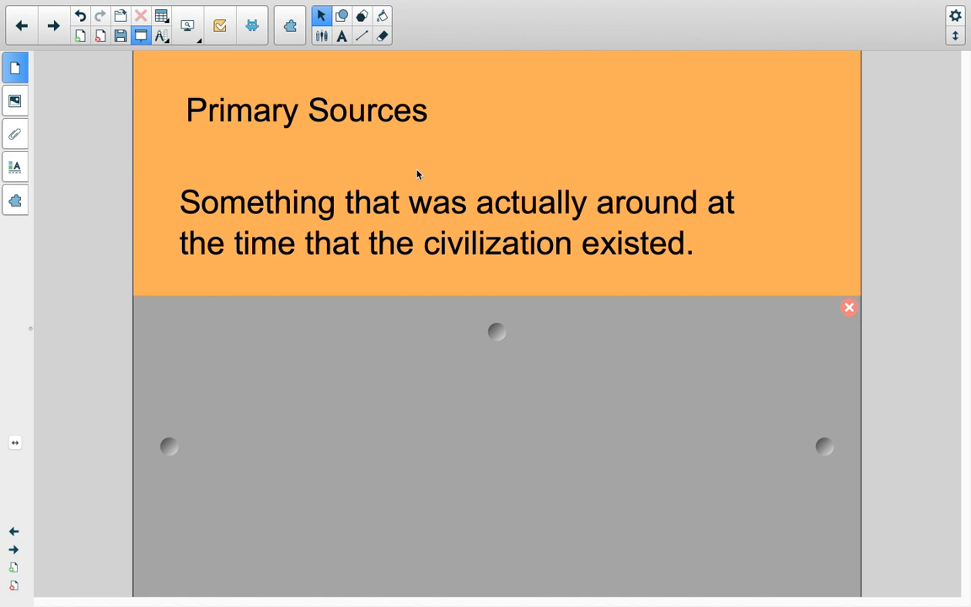
mouse_move(454, 128)
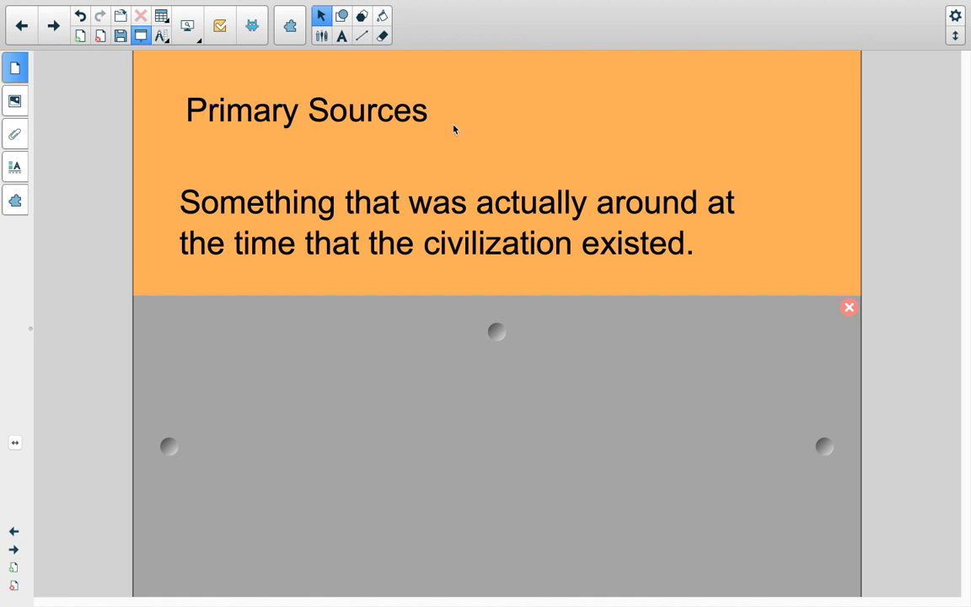
mouse_move(531, 290)
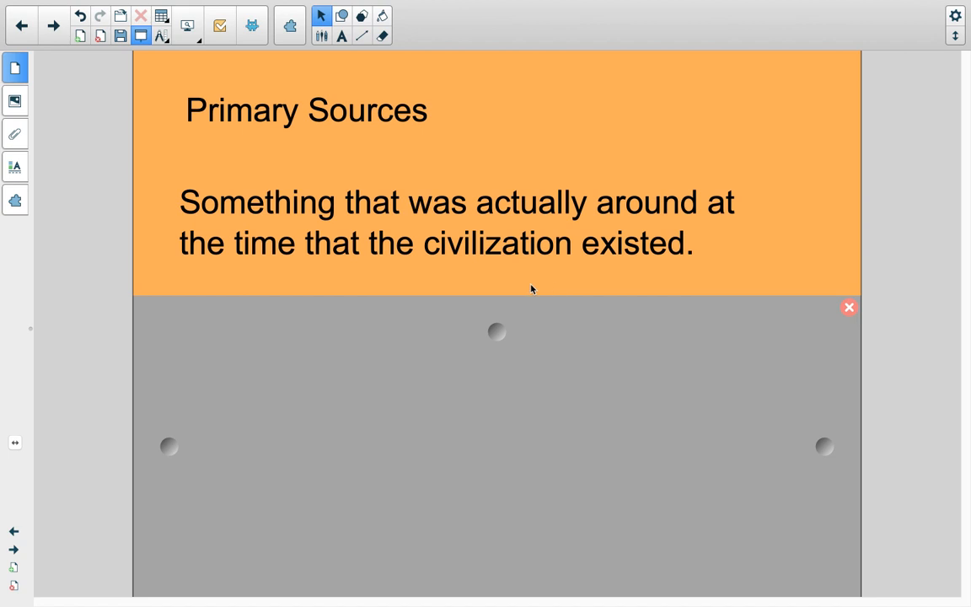
mouse_move(498, 280)
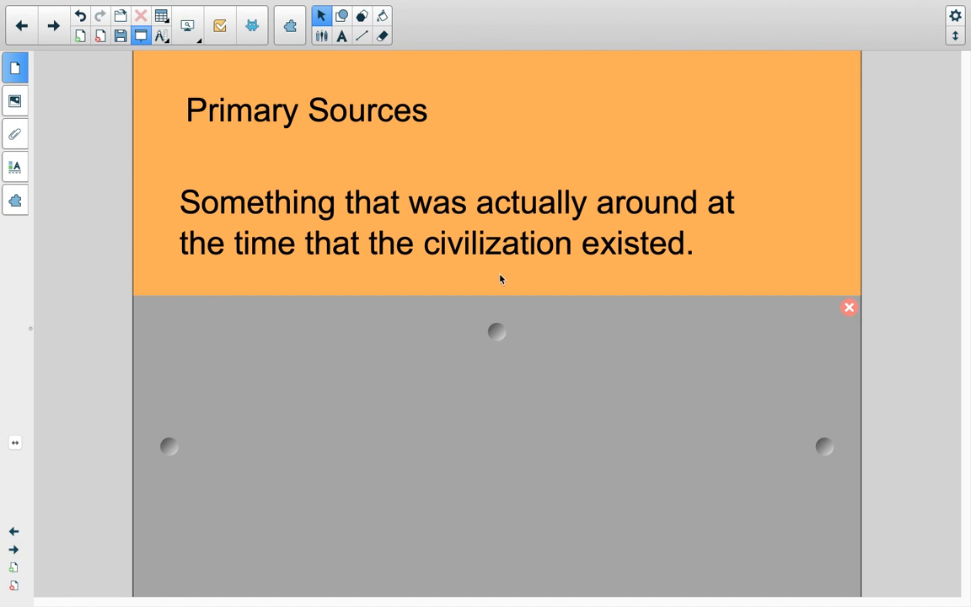
mouse_move(497, 332)
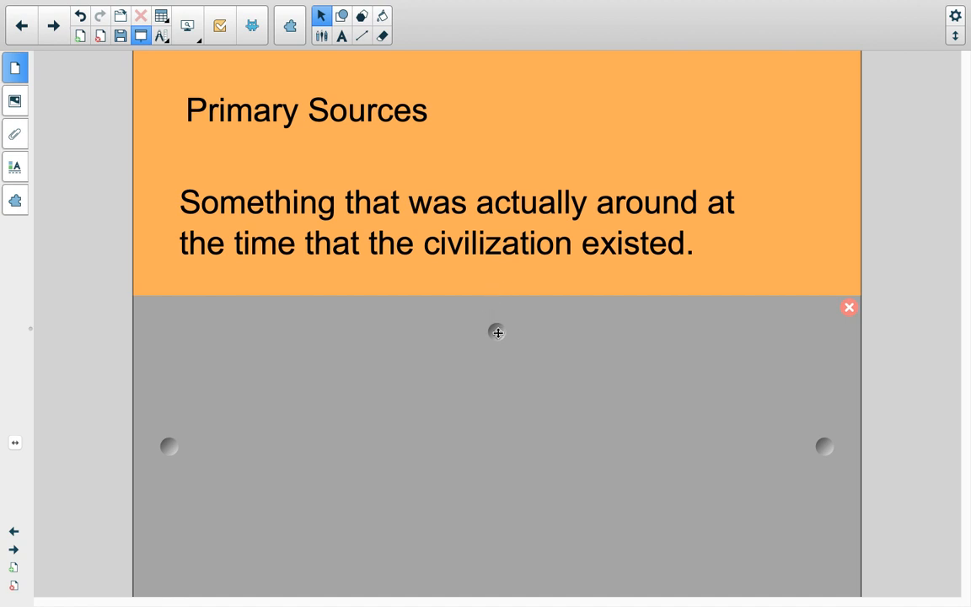
mouse_move(93, 216)
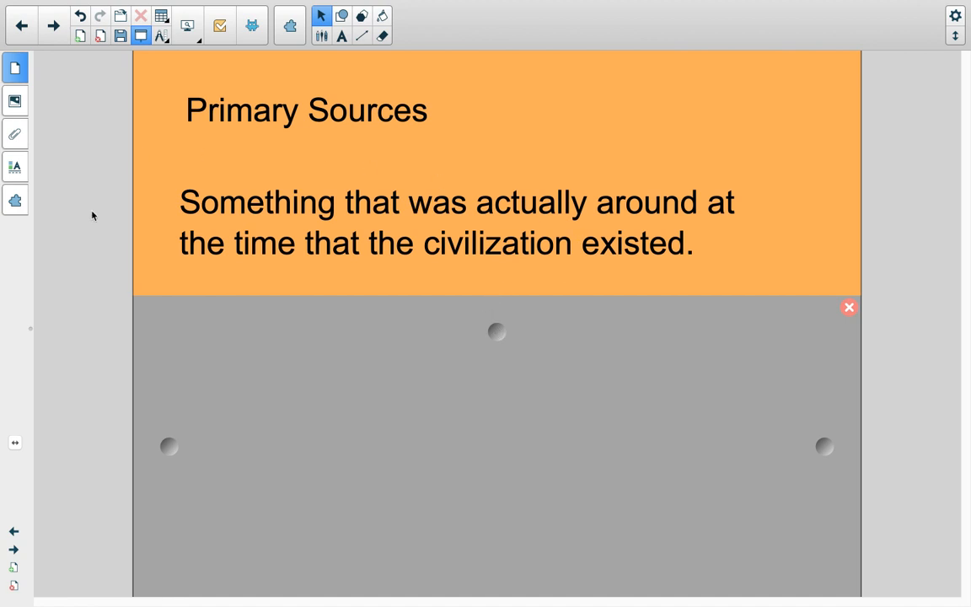
mouse_move(172, 135)
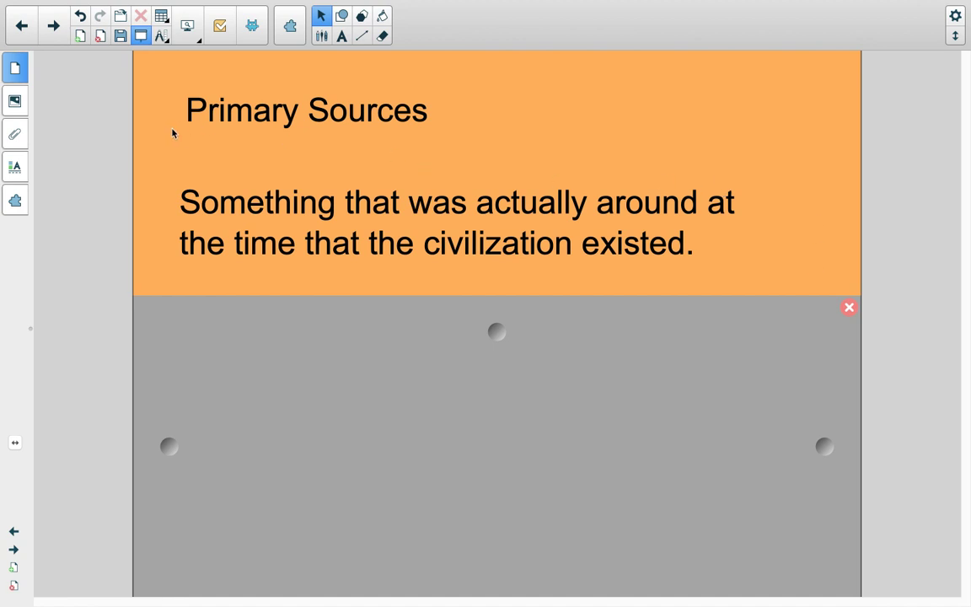
mouse_move(497, 195)
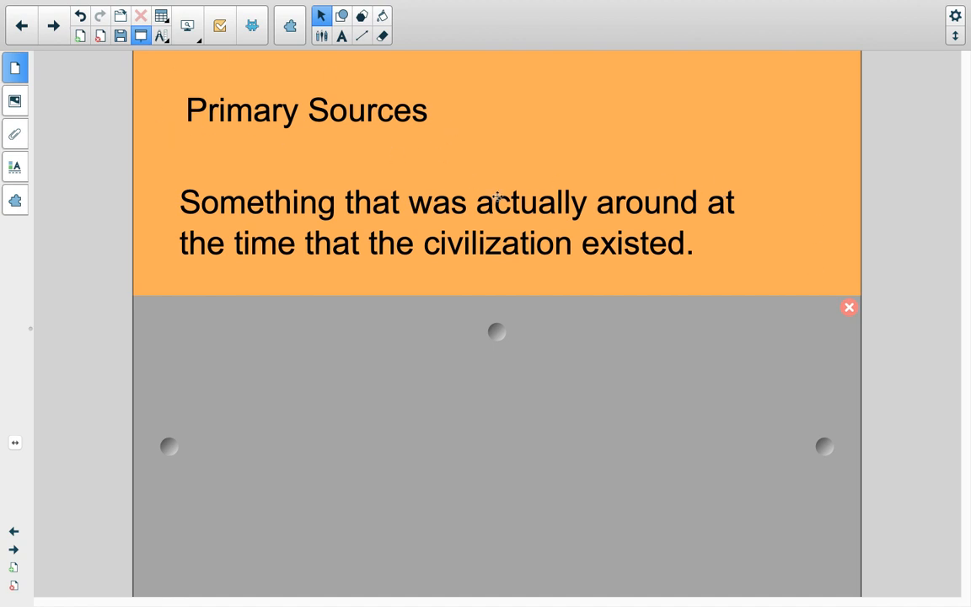
mouse_move(708, 270)
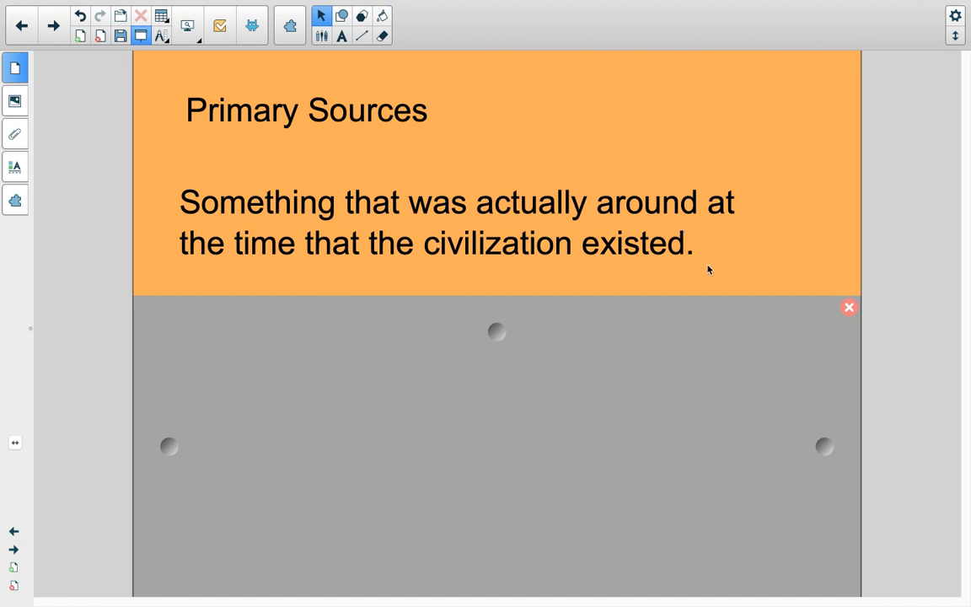
mouse_move(505, 297)
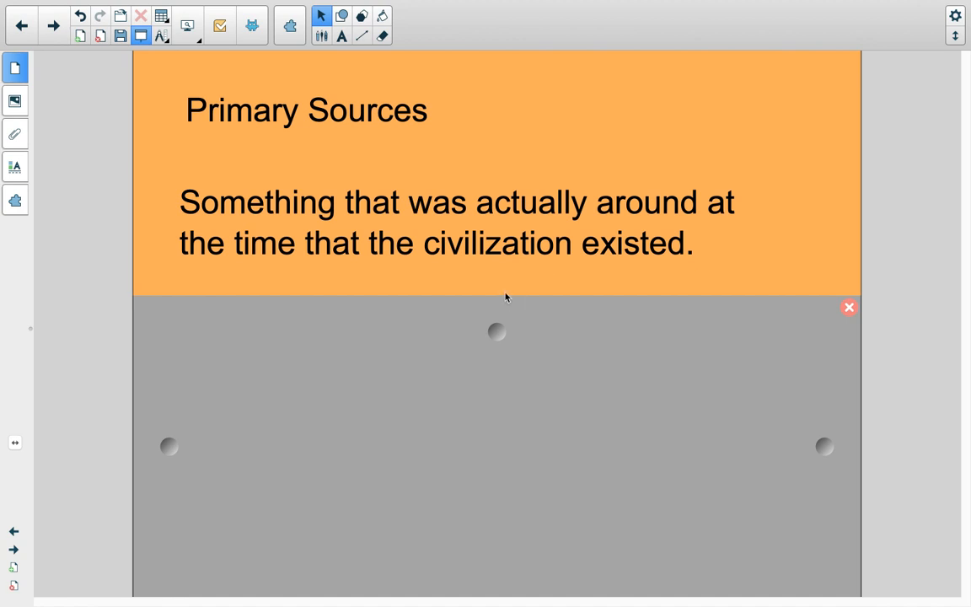
mouse_move(495, 290)
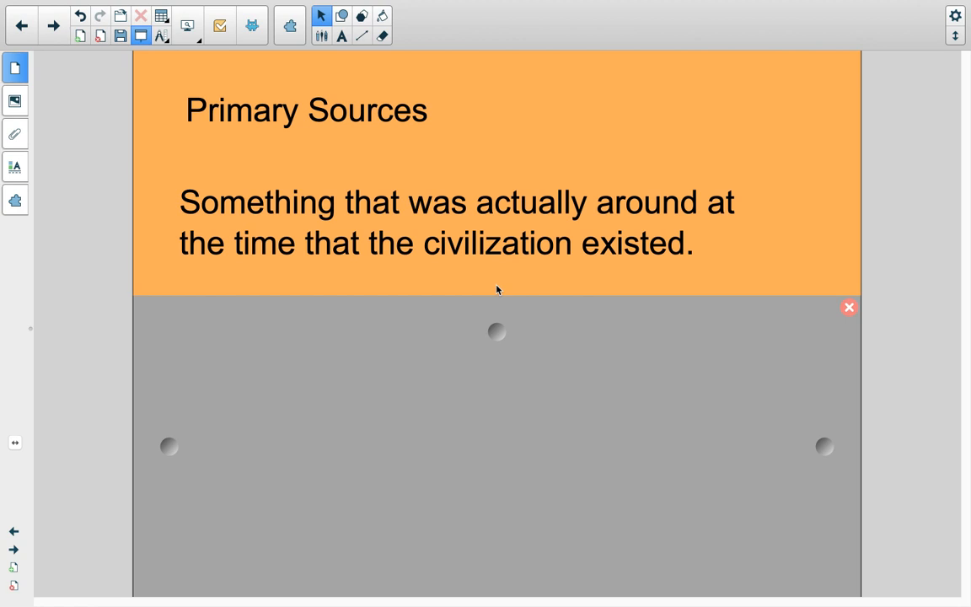
mouse_move(494, 310)
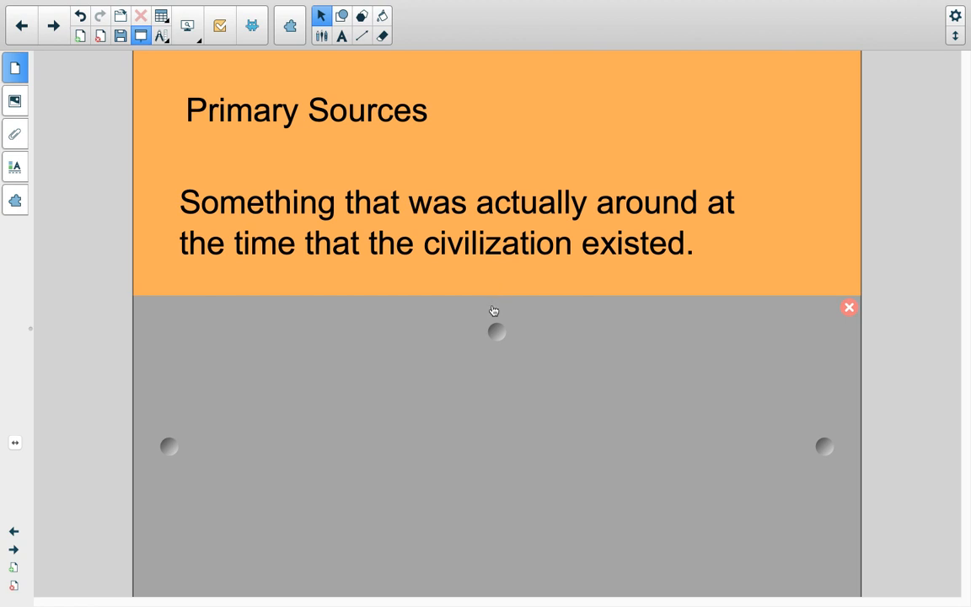
mouse_move(495, 373)
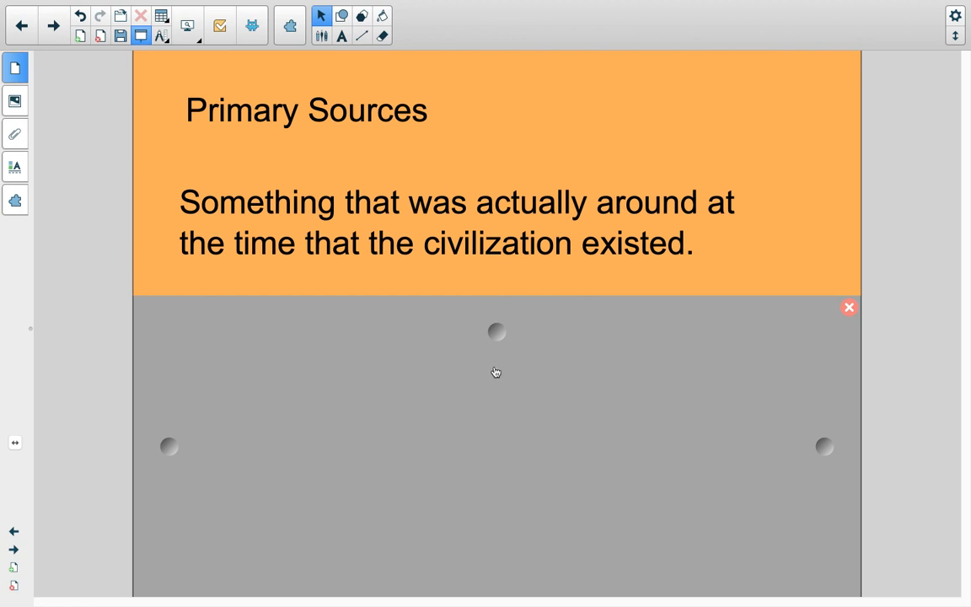
mouse_move(458, 290)
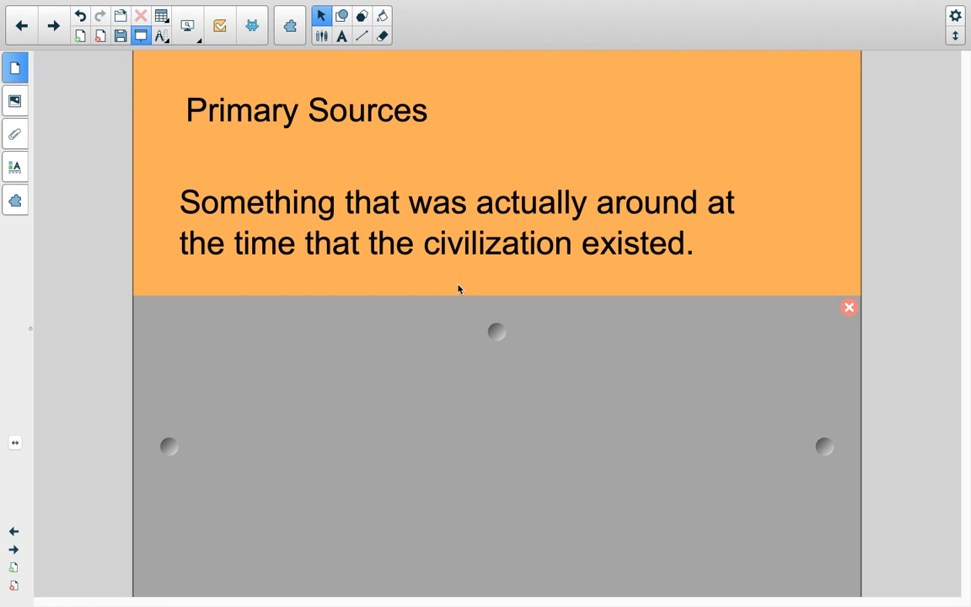
mouse_move(509, 293)
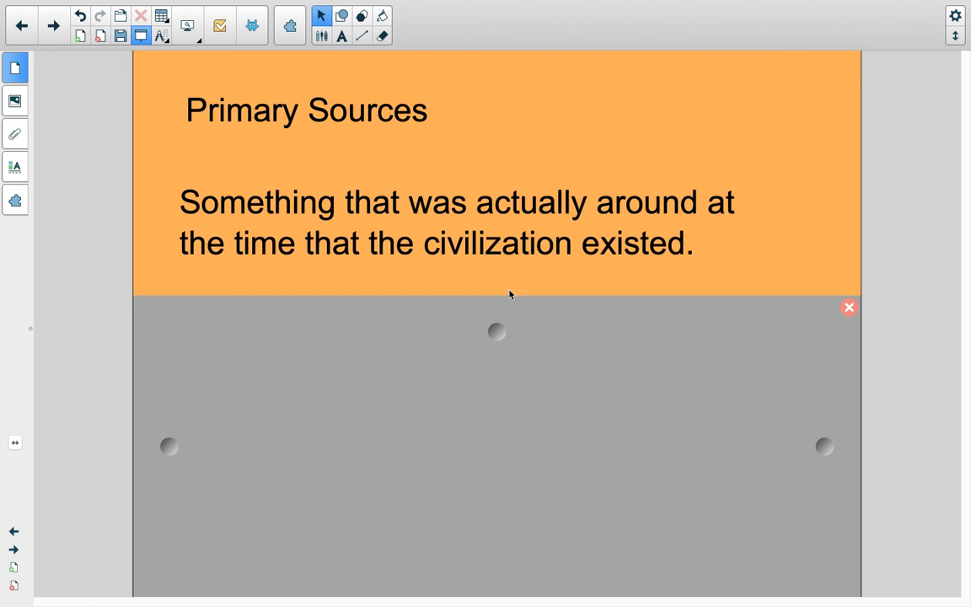
mouse_move(497, 290)
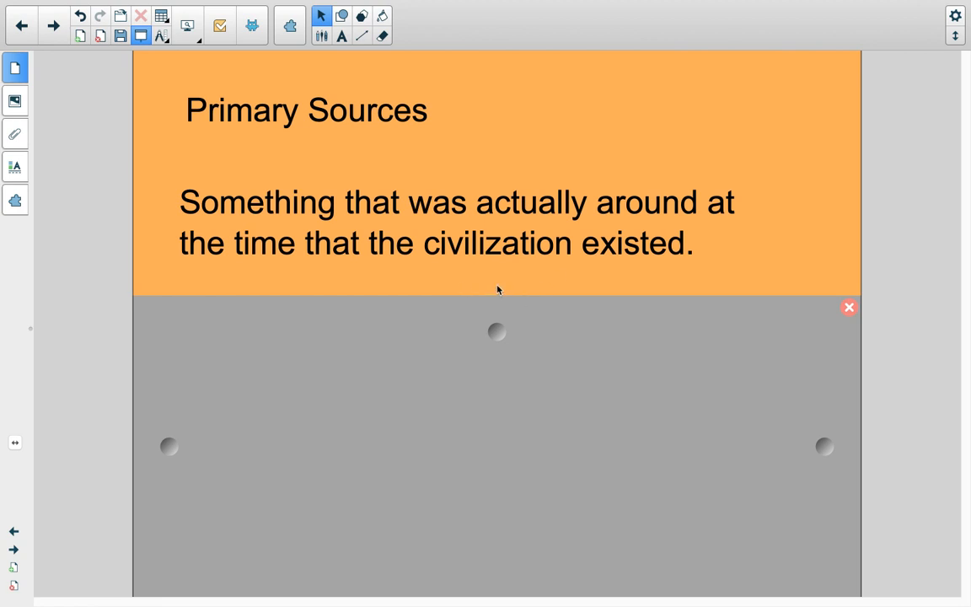
mouse_move(445, 277)
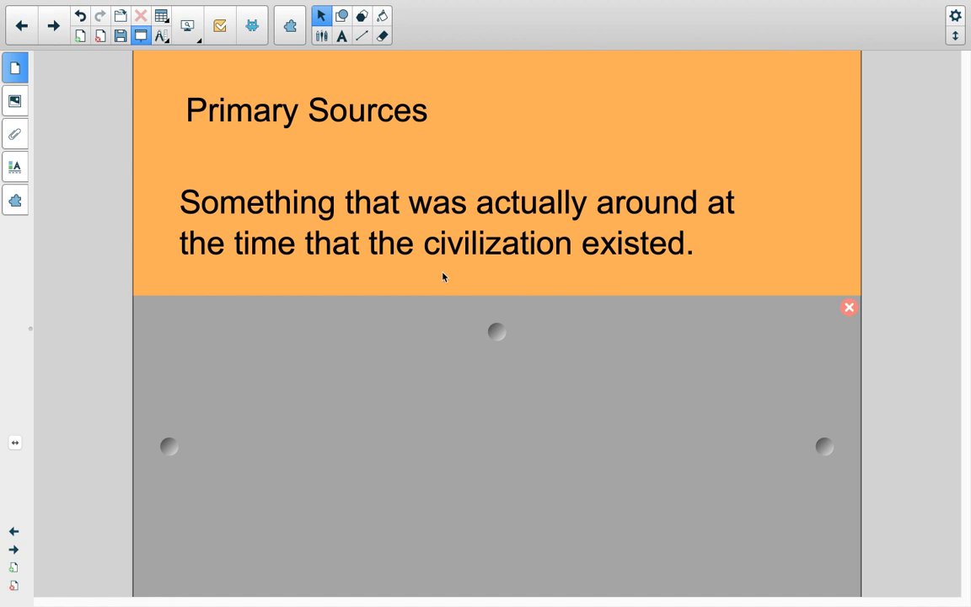
mouse_move(495, 290)
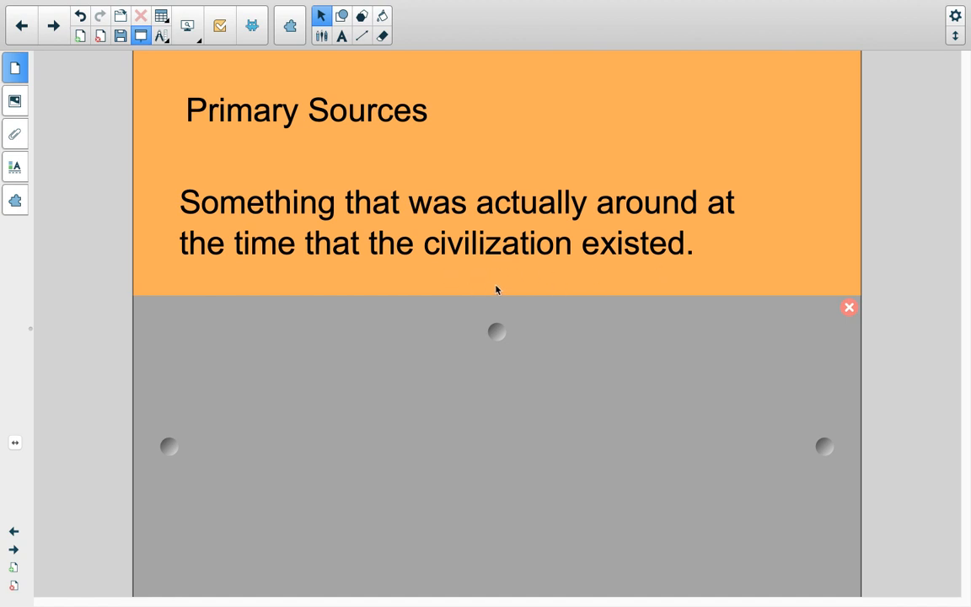
mouse_move(503, 290)
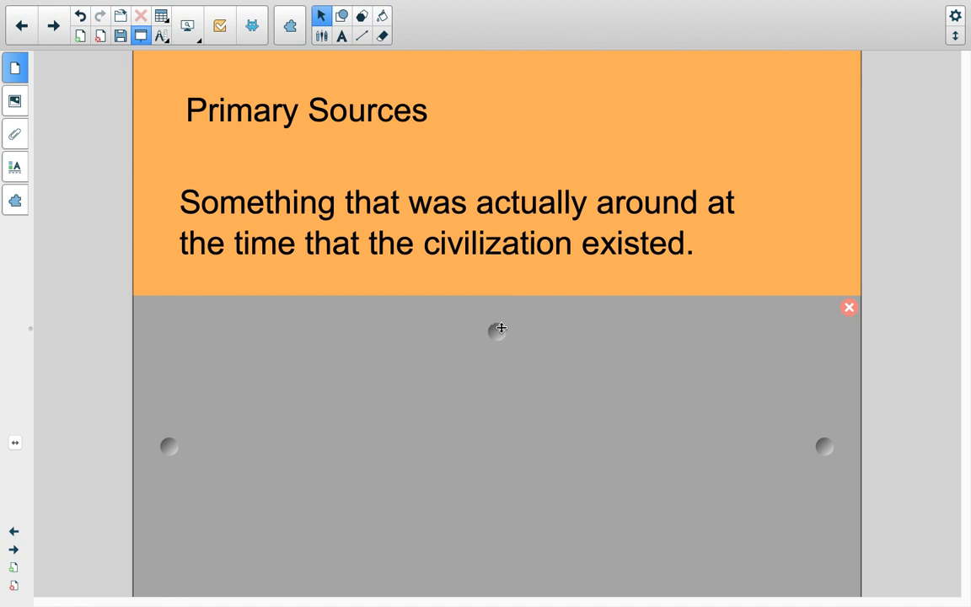
mouse_move(587, 324)
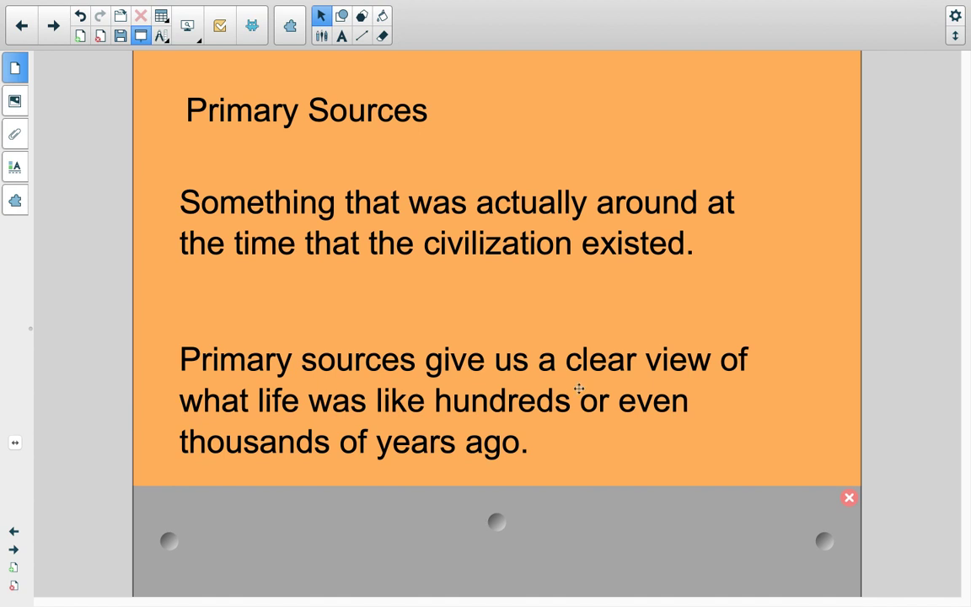
mouse_move(587, 458)
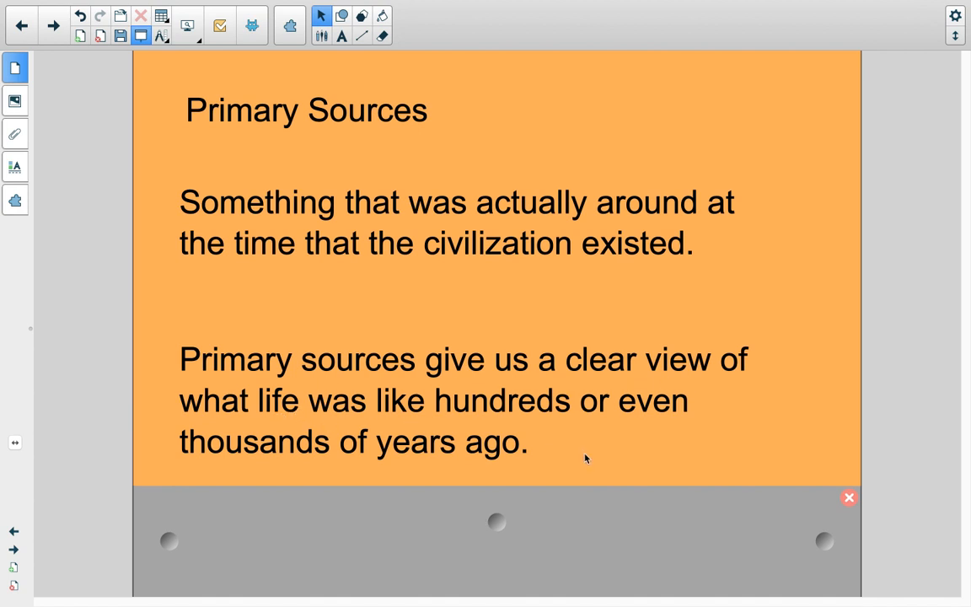
mouse_move(537, 447)
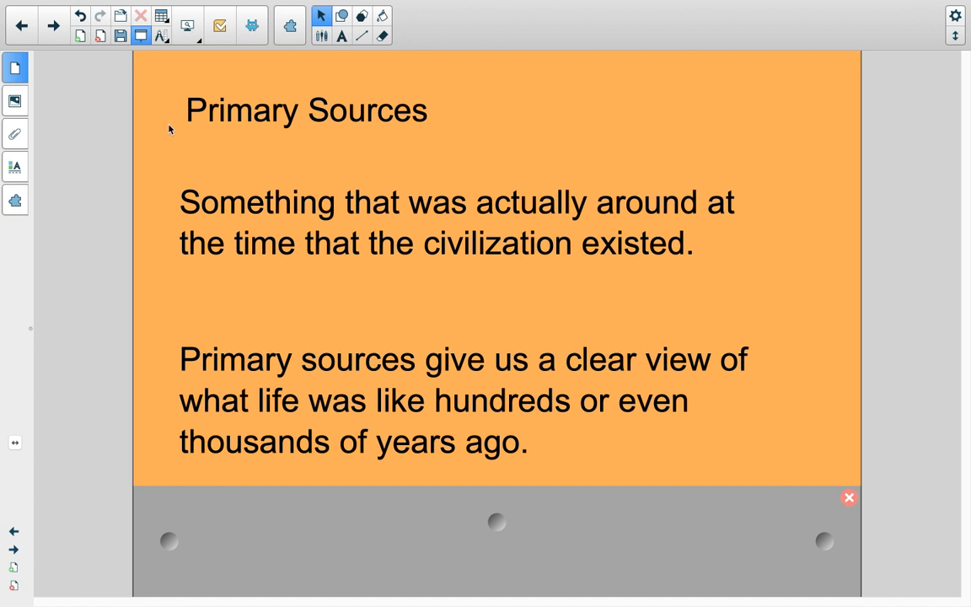
mouse_move(54, 25)
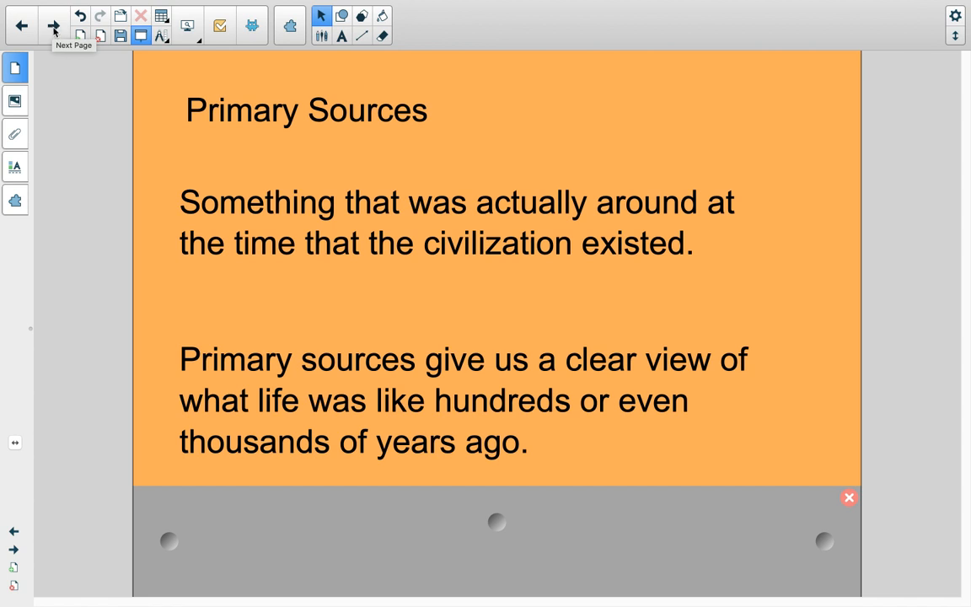
mouse_move(451, 307)
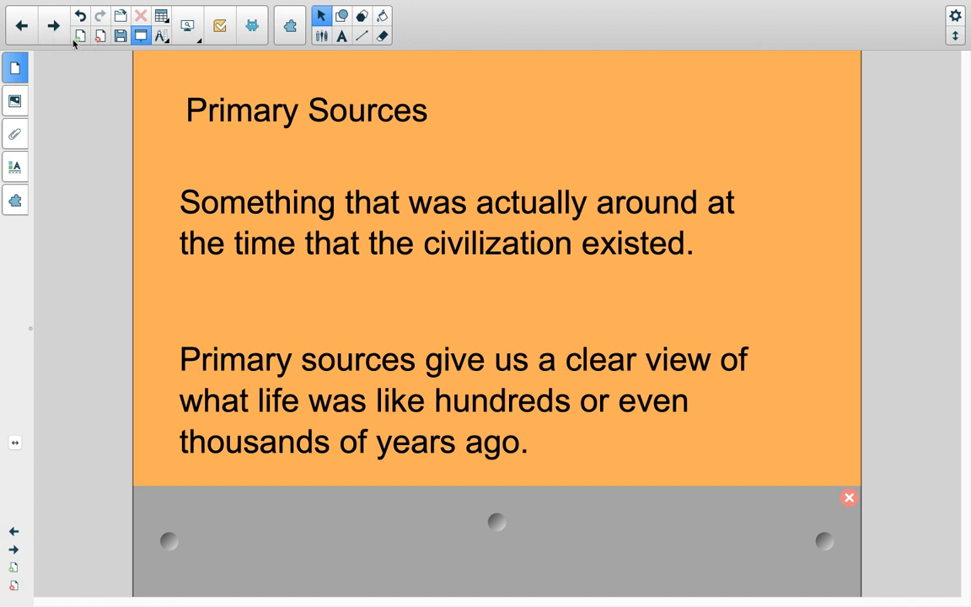
mouse_move(54, 25)
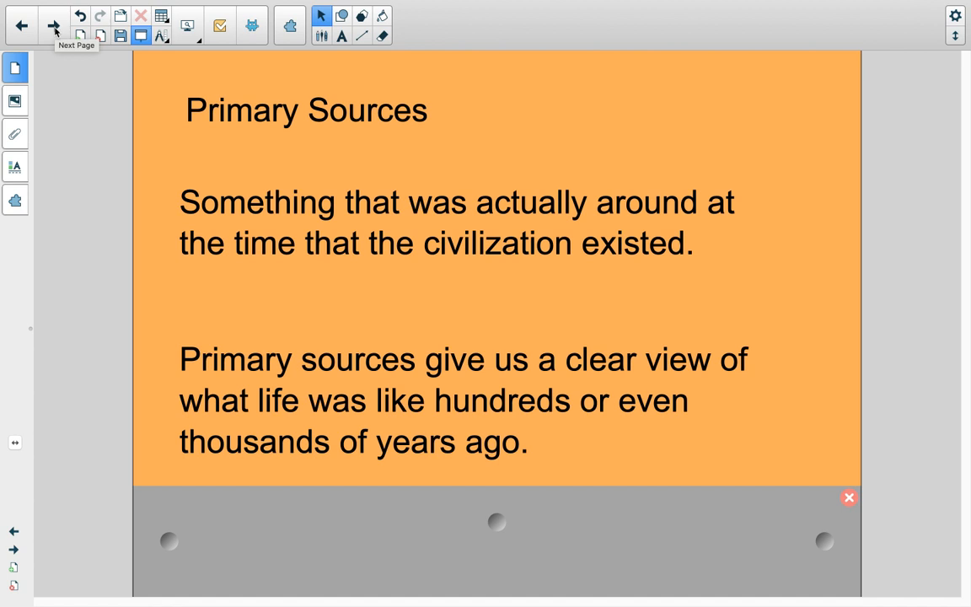
Advance past the history overview page with the obelisk photo to 'Civilizations we will study'
click(52, 25)
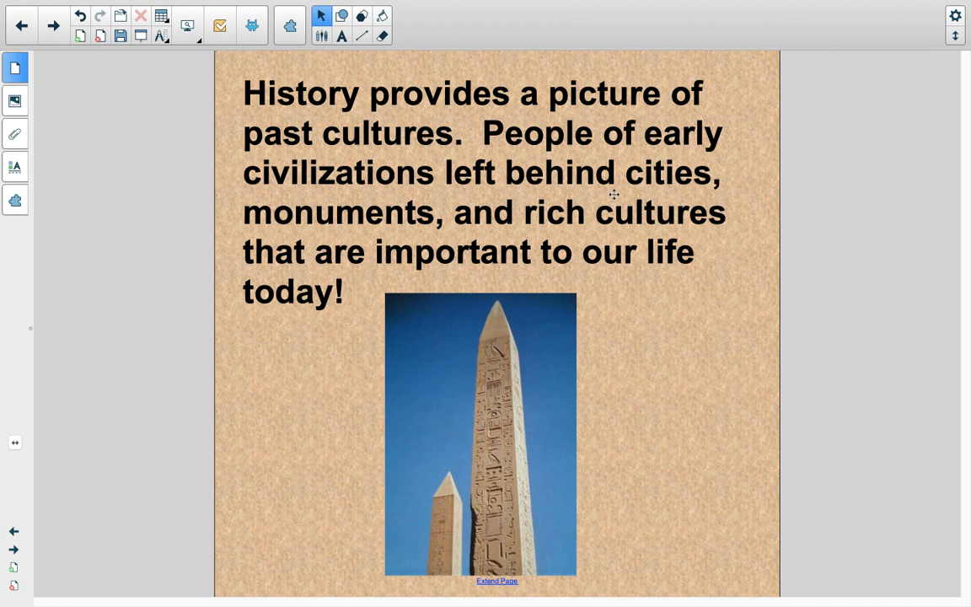
mouse_move(674, 354)
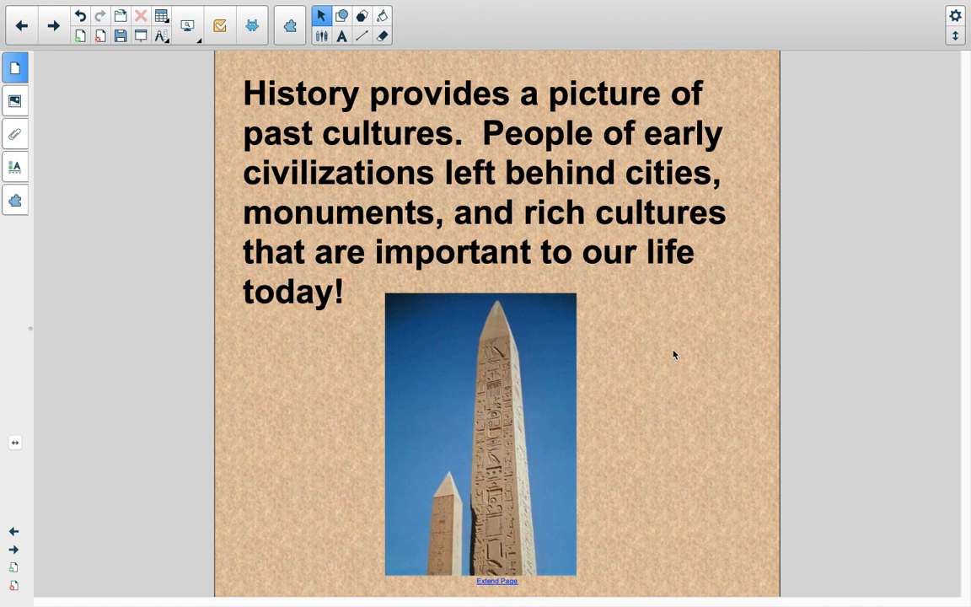
mouse_move(664, 344)
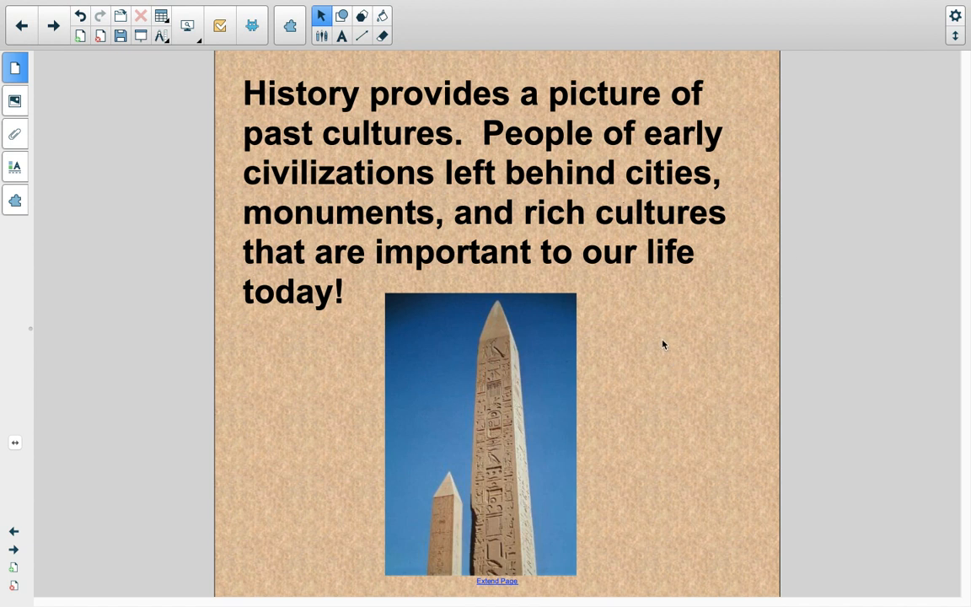
mouse_move(728, 406)
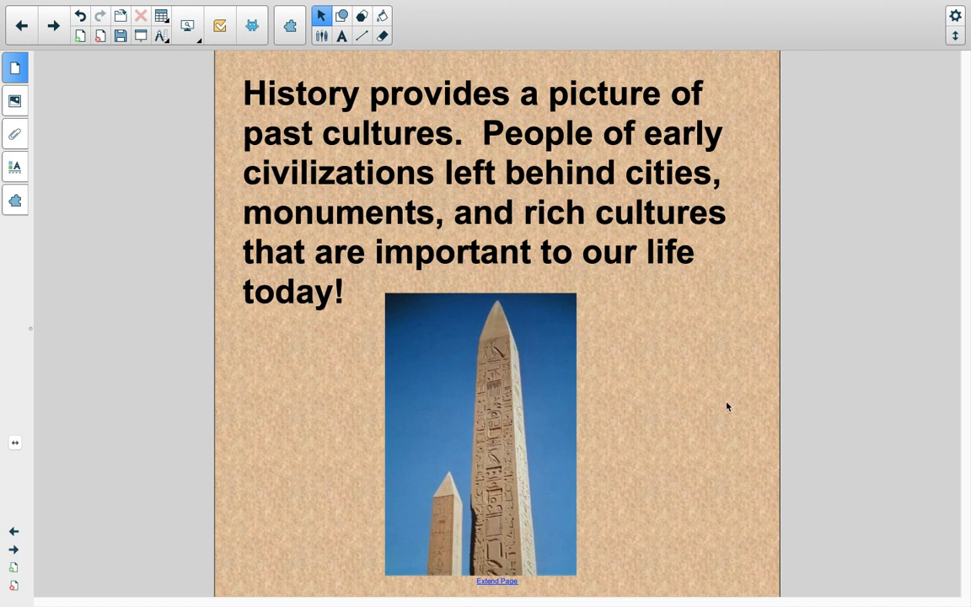
mouse_move(699, 111)
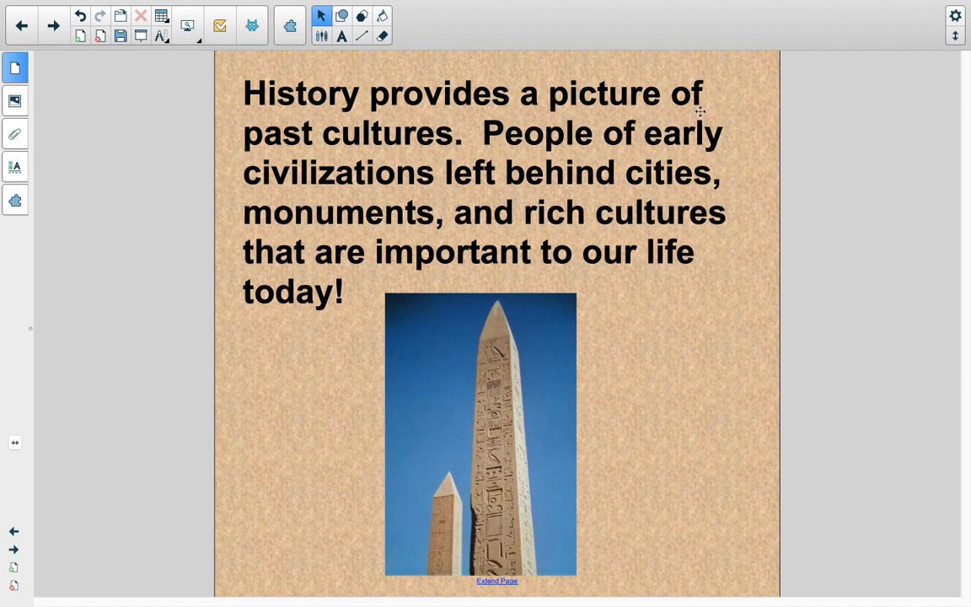
mouse_move(755, 162)
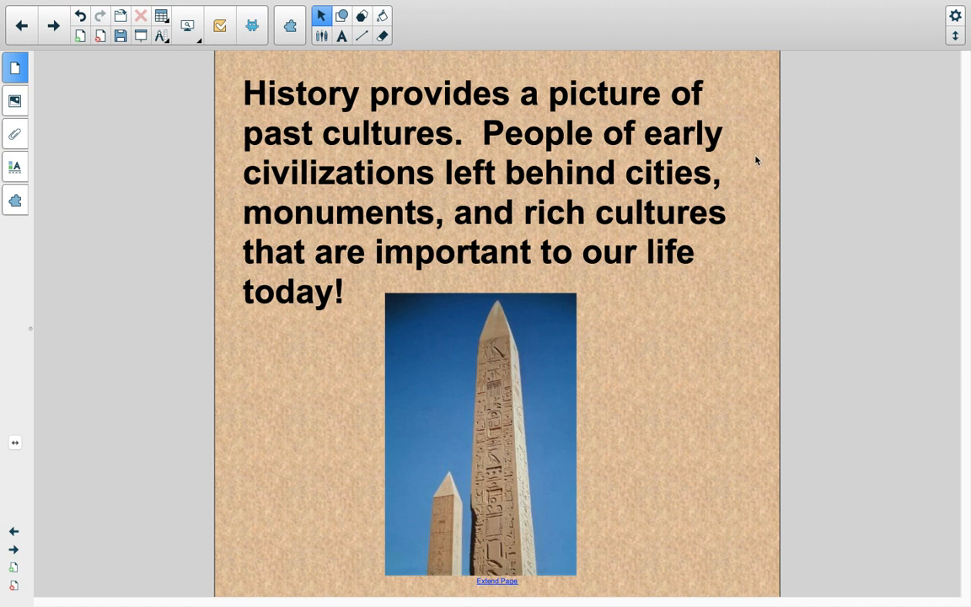
mouse_move(763, 193)
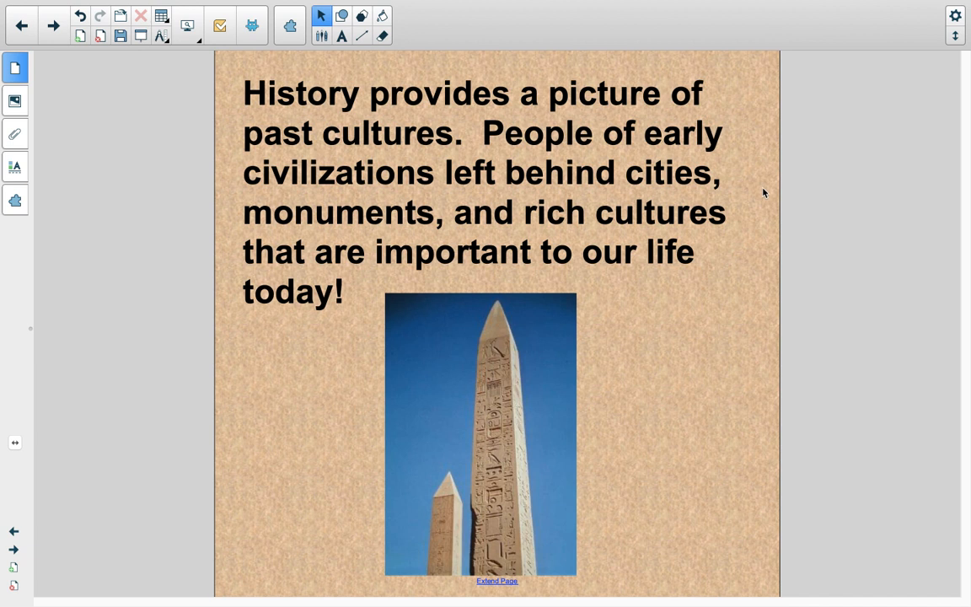
mouse_move(738, 293)
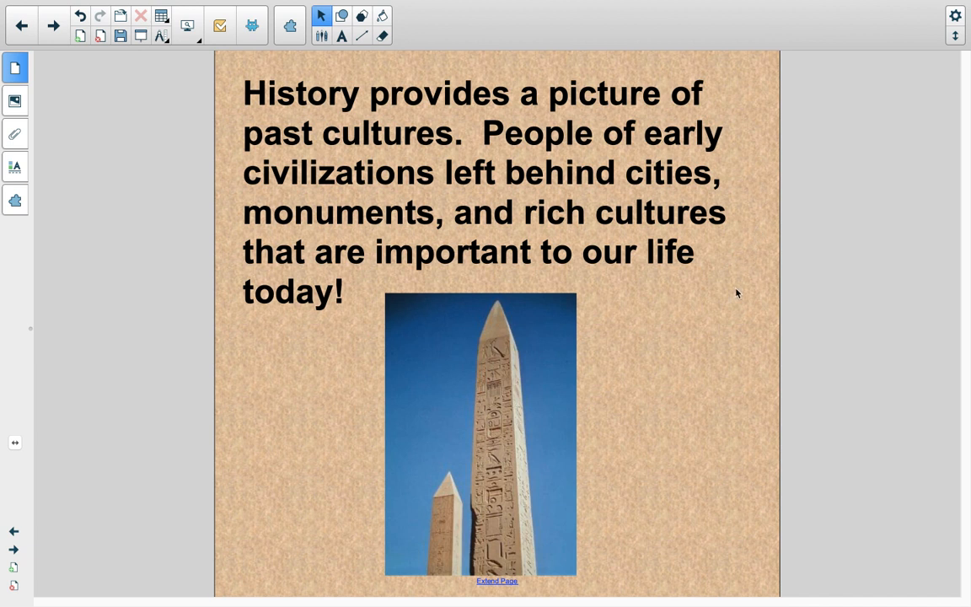
mouse_move(666, 334)
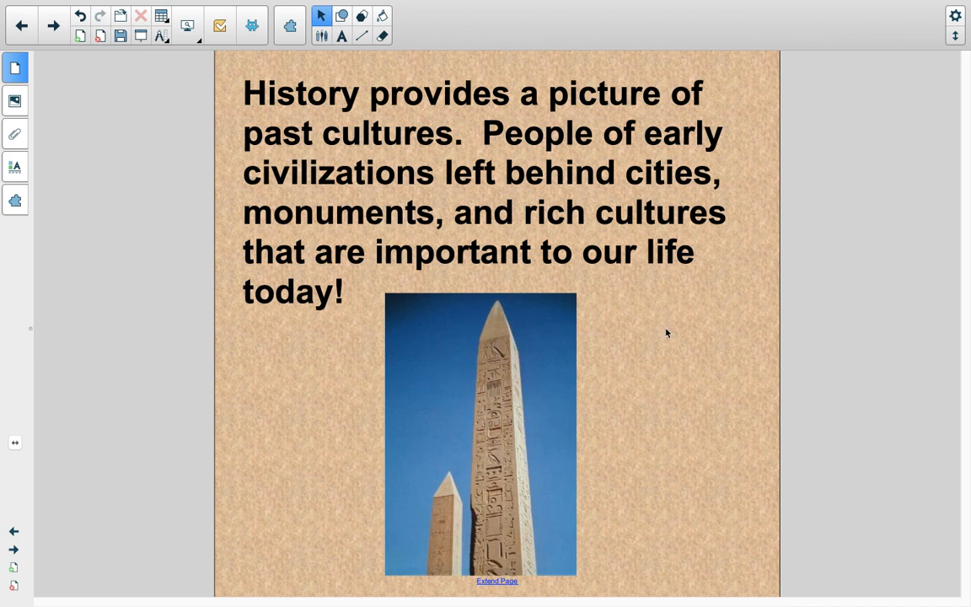
mouse_move(239, 371)
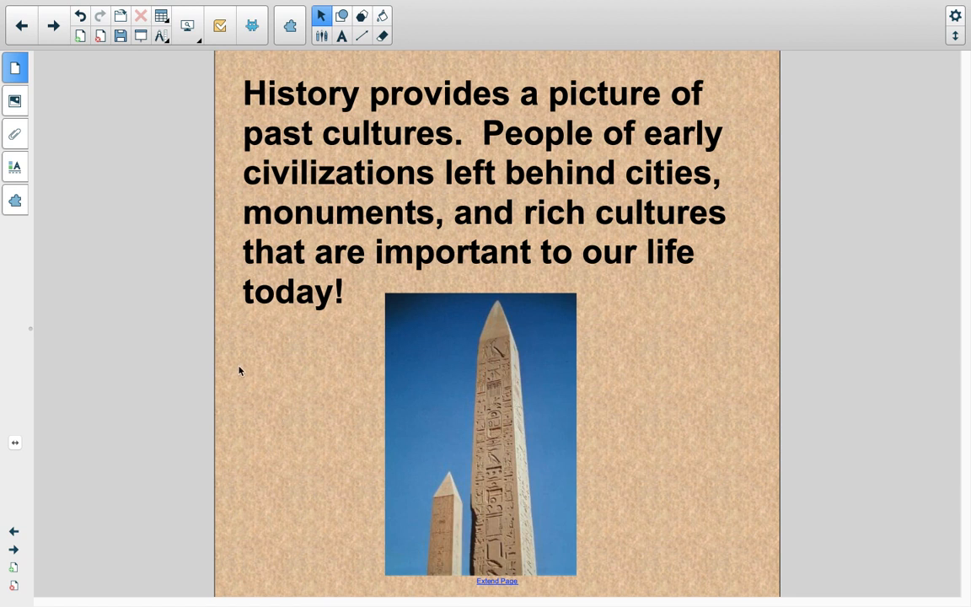
mouse_move(266, 378)
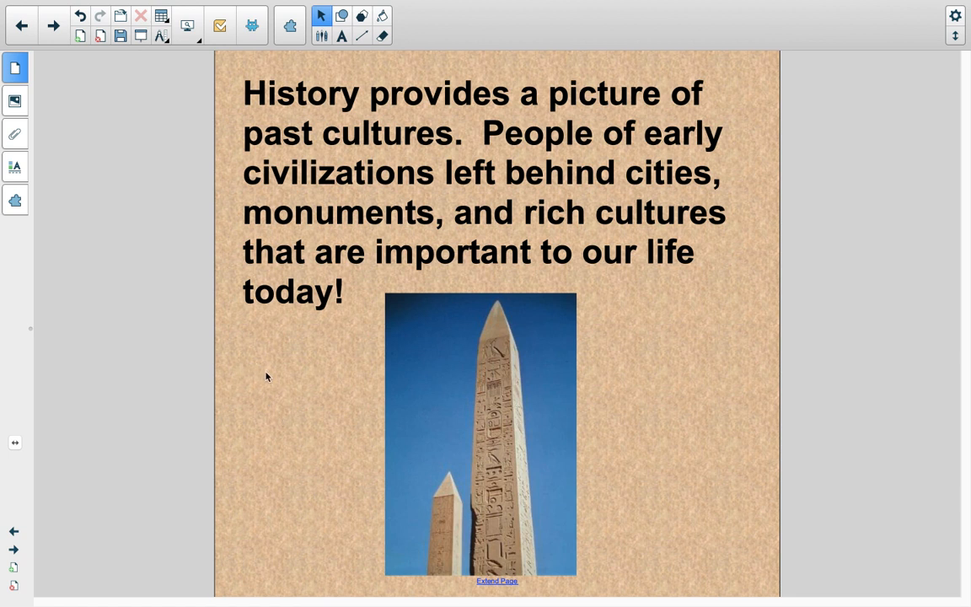
mouse_move(307, 411)
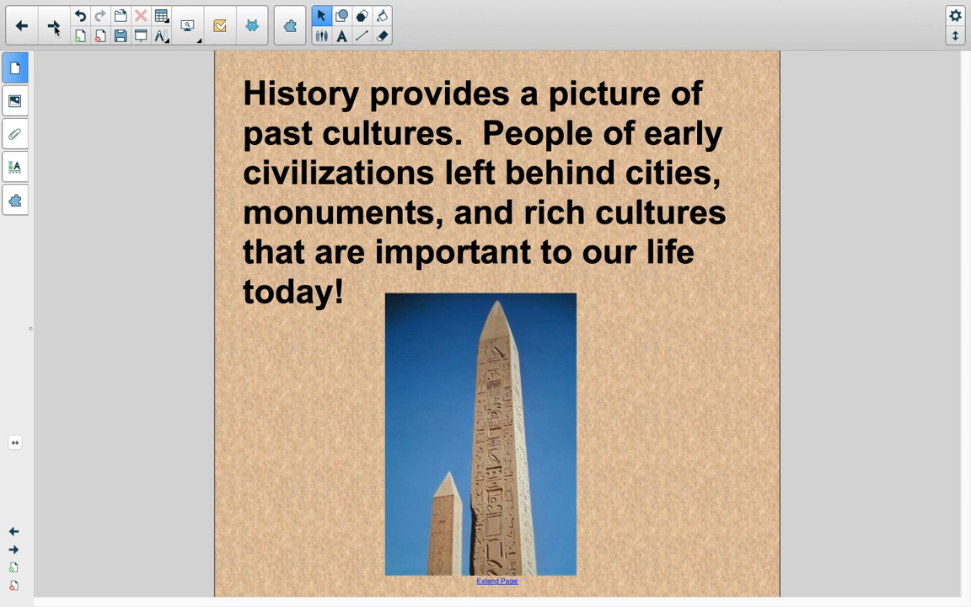
mouse_move(54, 27)
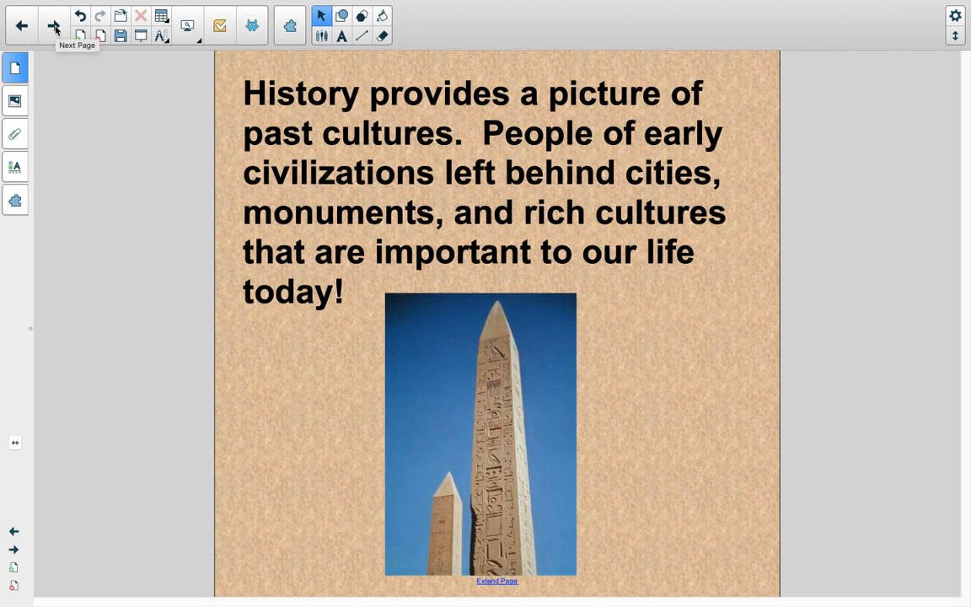
click(52, 25)
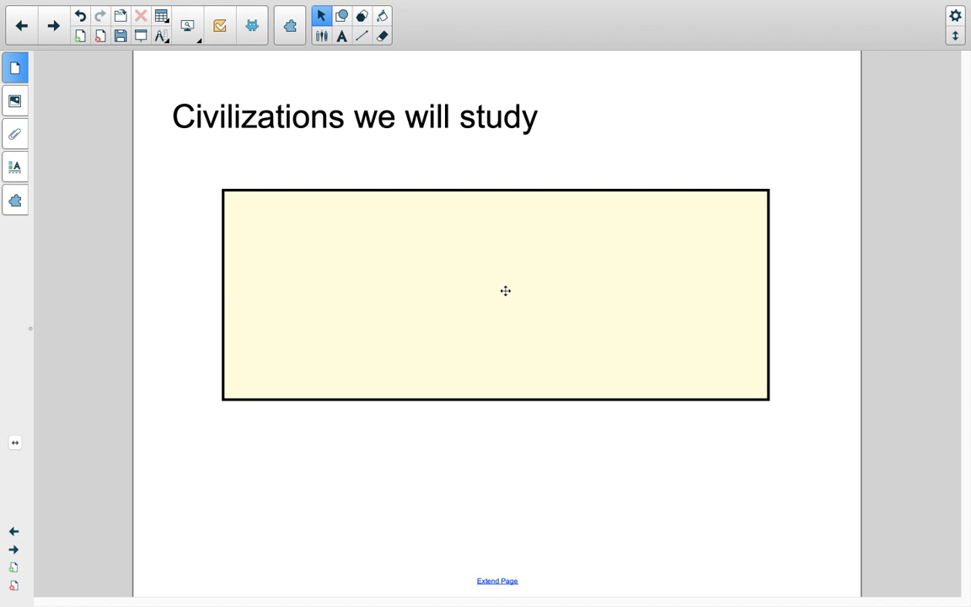
mouse_move(492, 296)
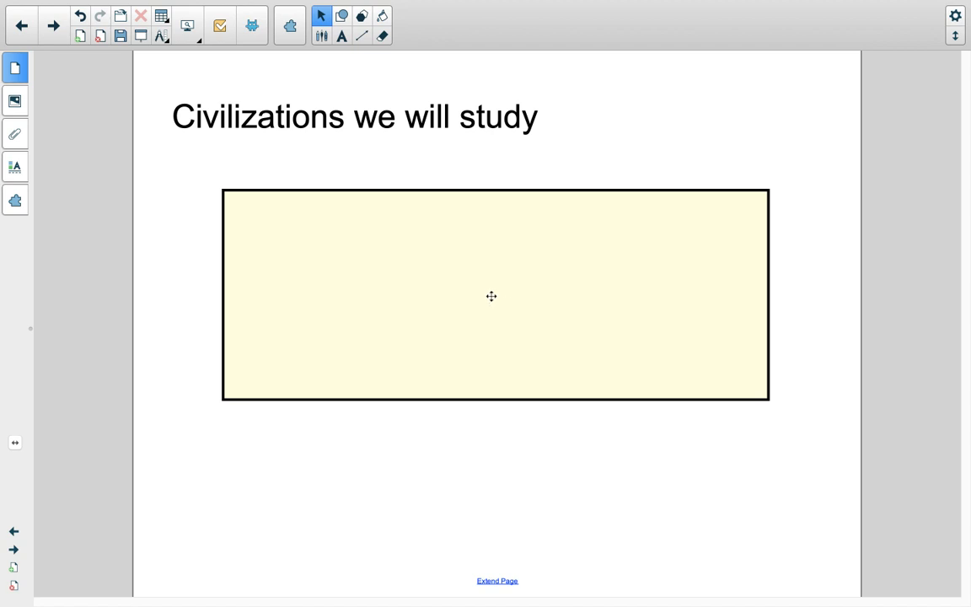
mouse_move(462, 258)
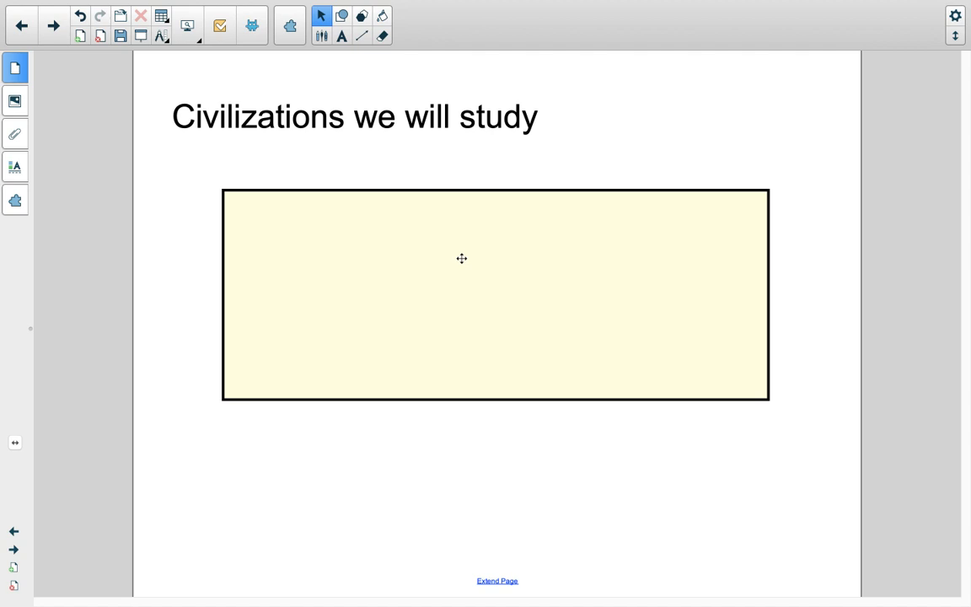
mouse_move(479, 235)
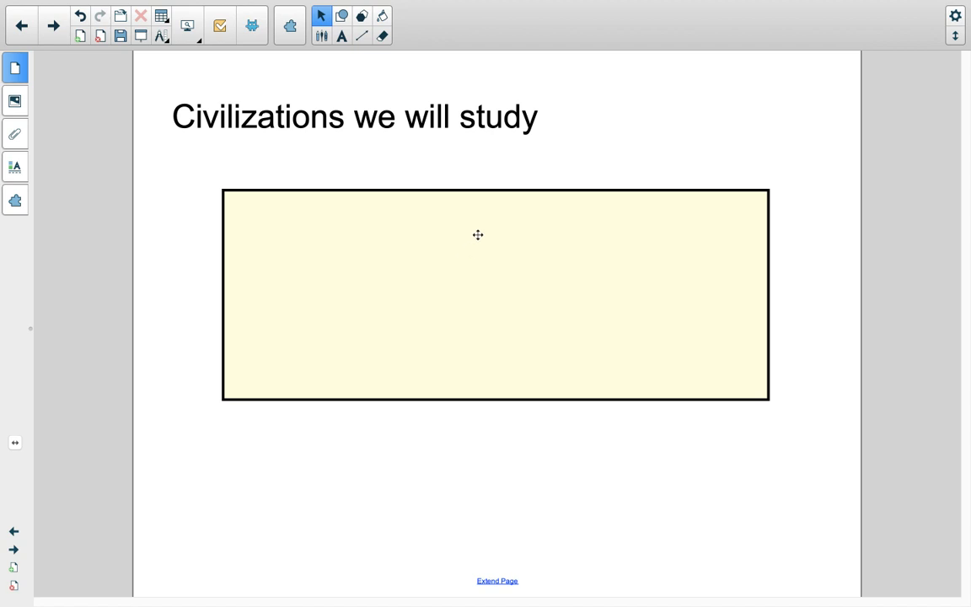
mouse_move(482, 292)
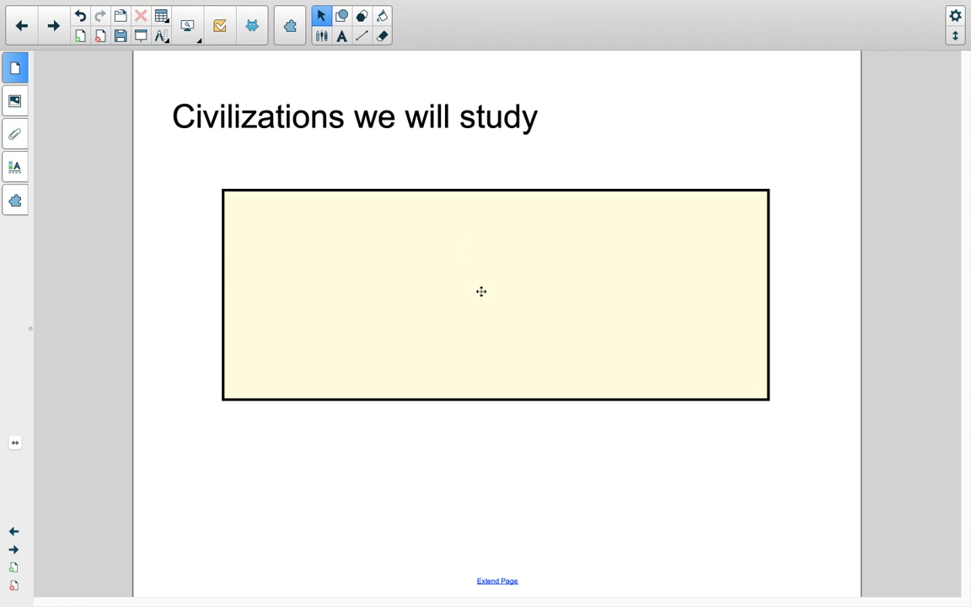
mouse_move(487, 297)
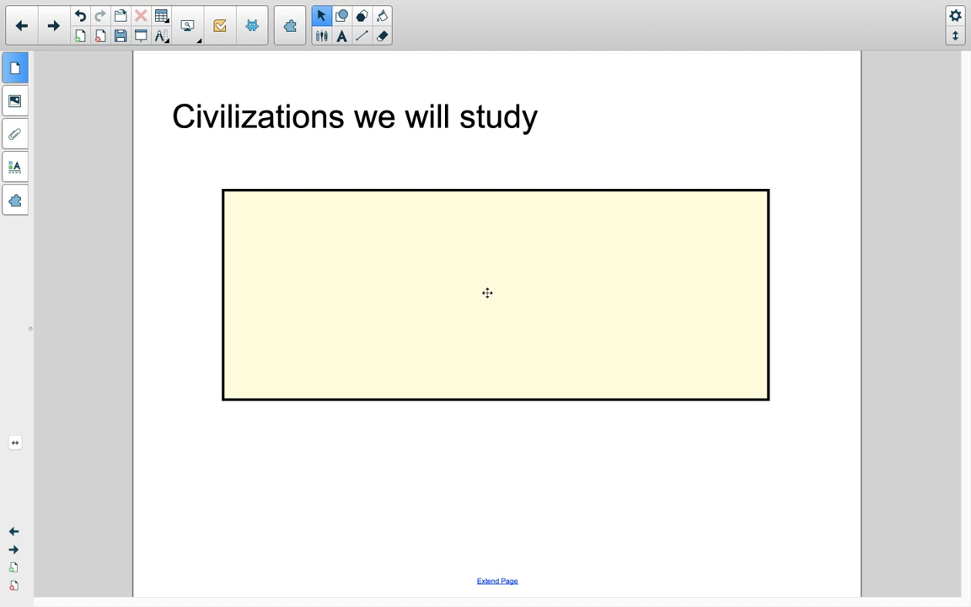
mouse_move(489, 295)
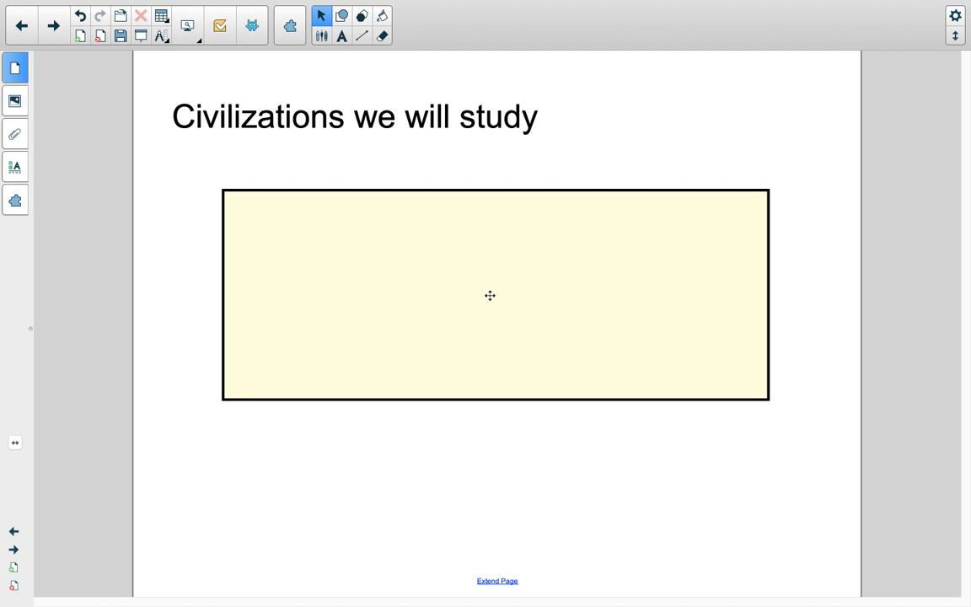
mouse_move(492, 287)
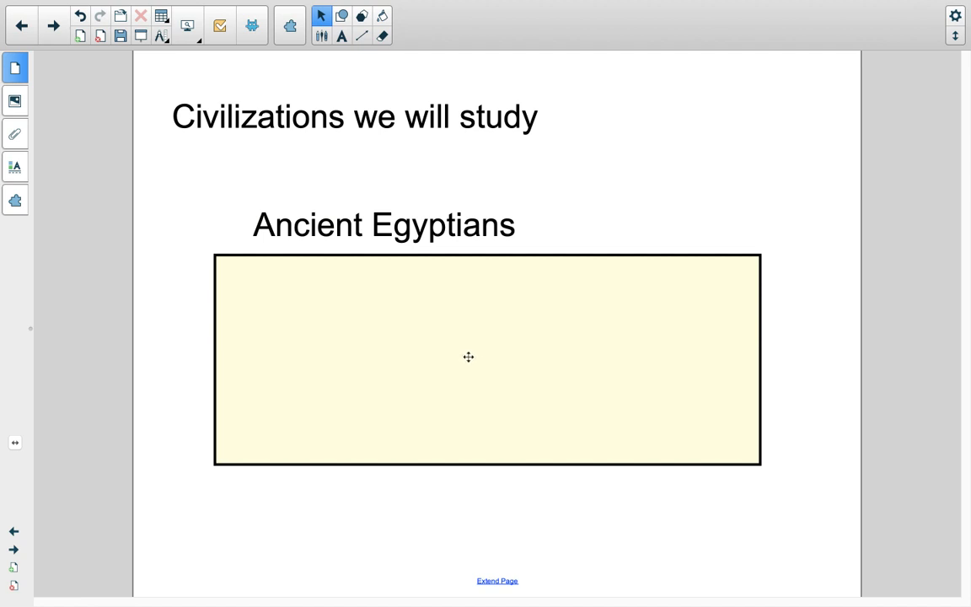
mouse_move(482, 353)
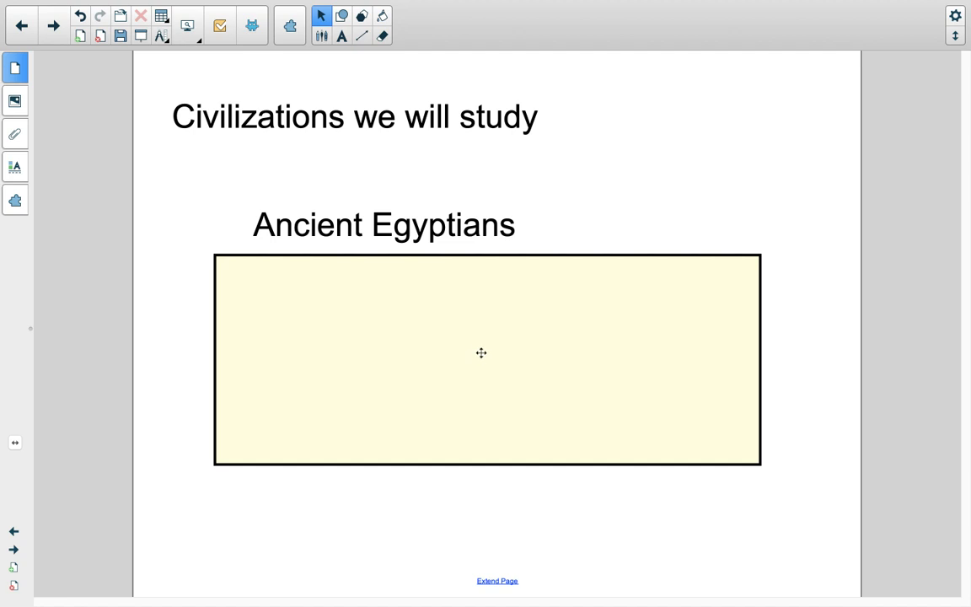
mouse_move(485, 330)
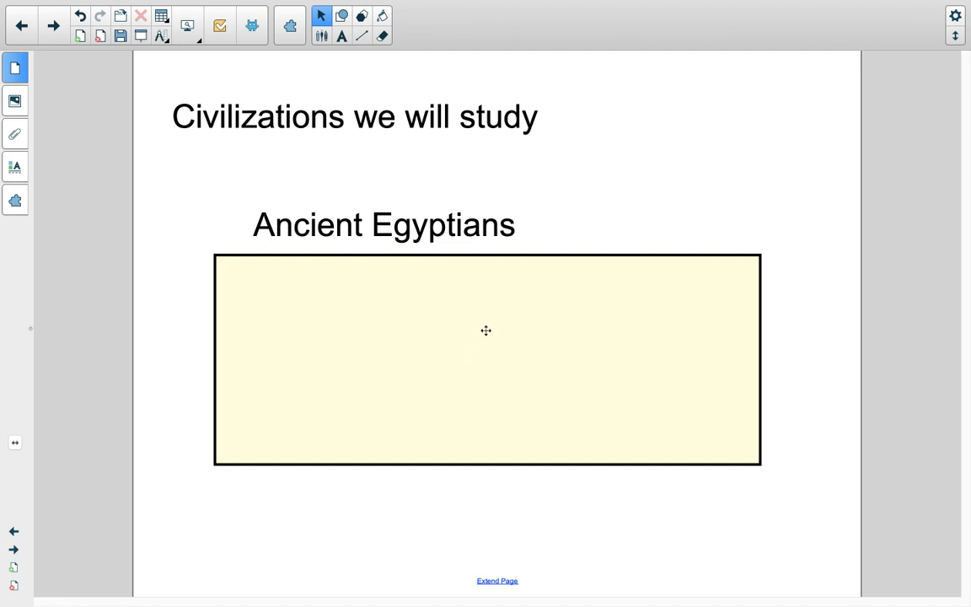
mouse_move(482, 317)
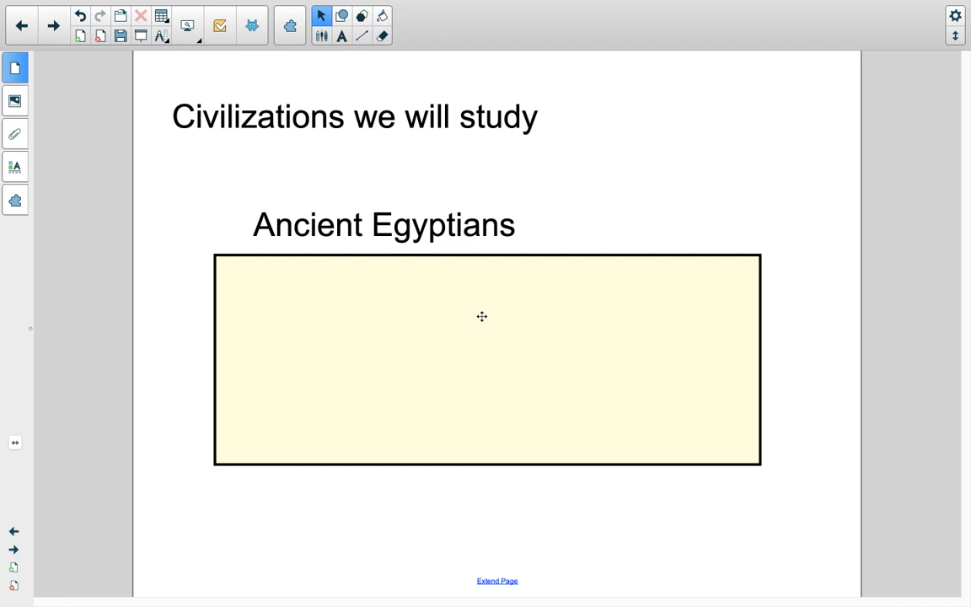
mouse_move(482, 354)
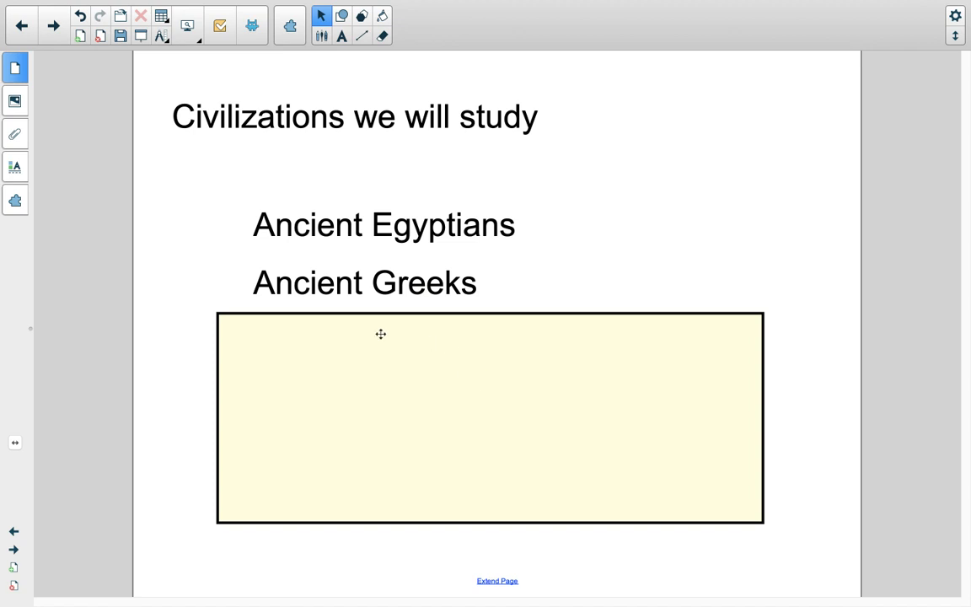
mouse_move(489, 416)
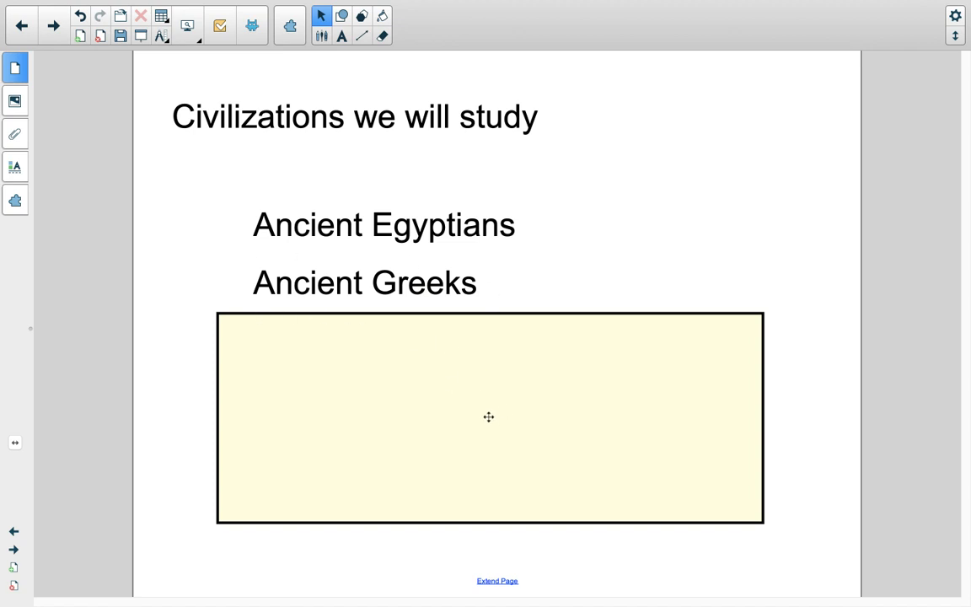
mouse_move(472, 401)
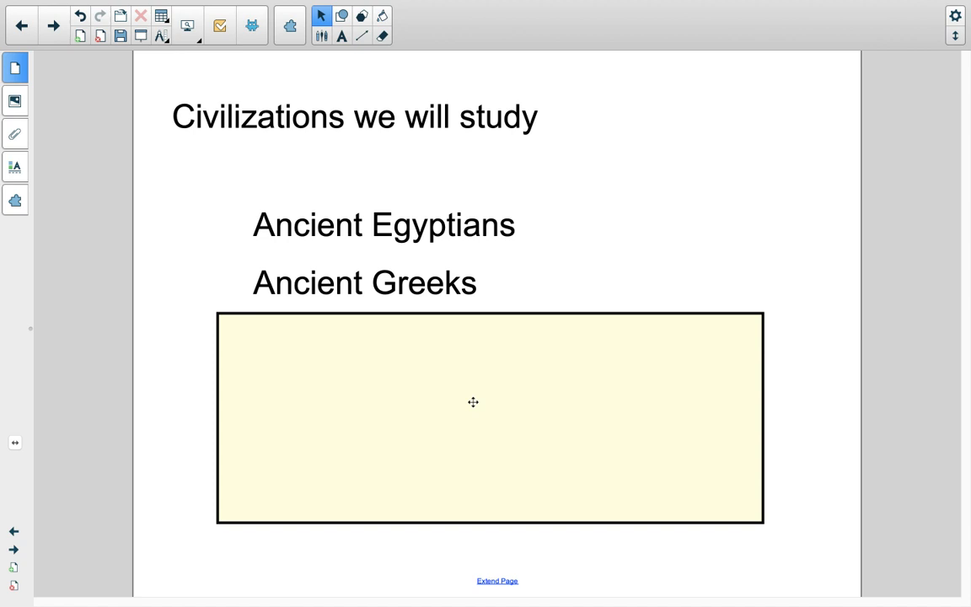
mouse_move(465, 347)
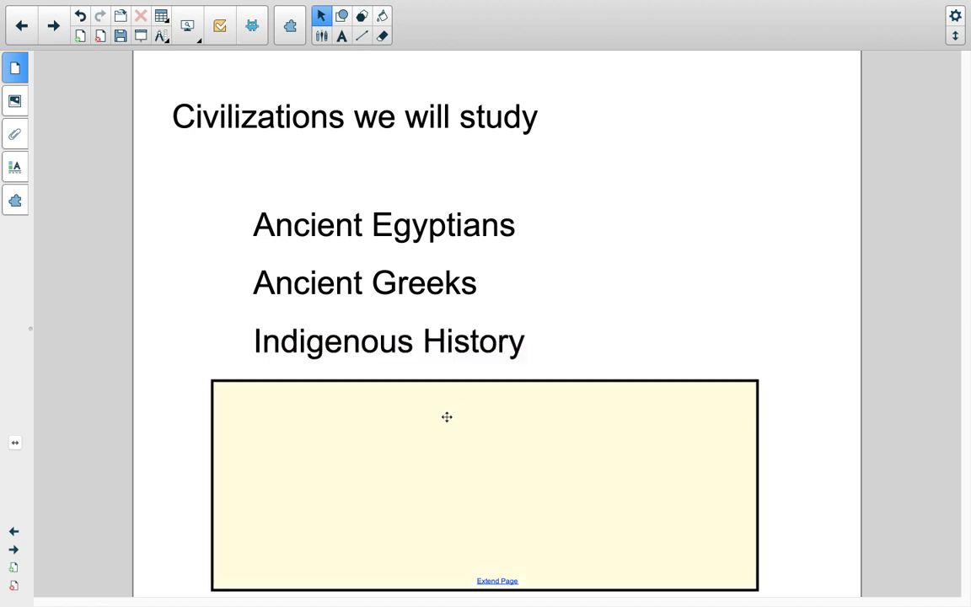
mouse_move(217, 344)
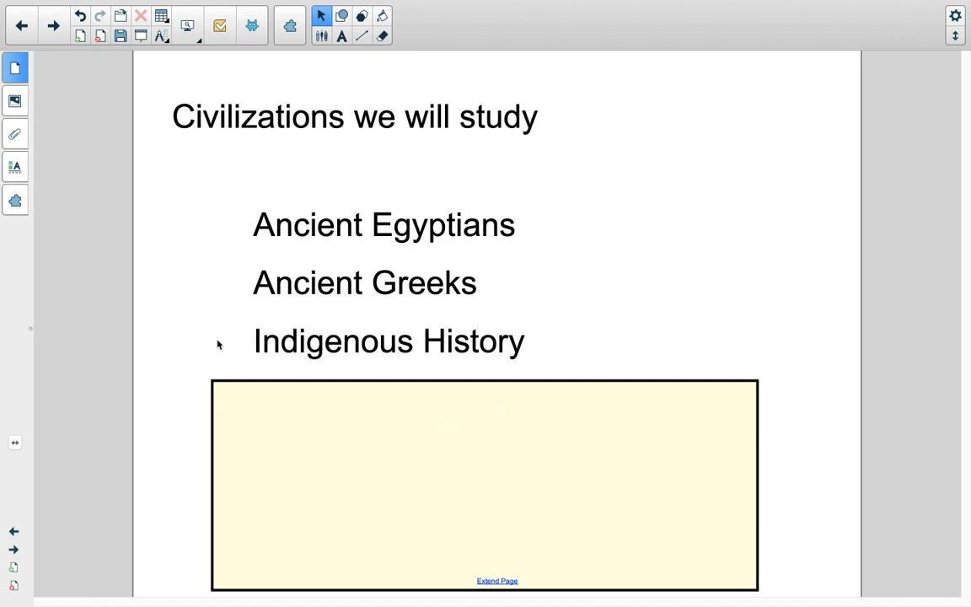
mouse_move(570, 376)
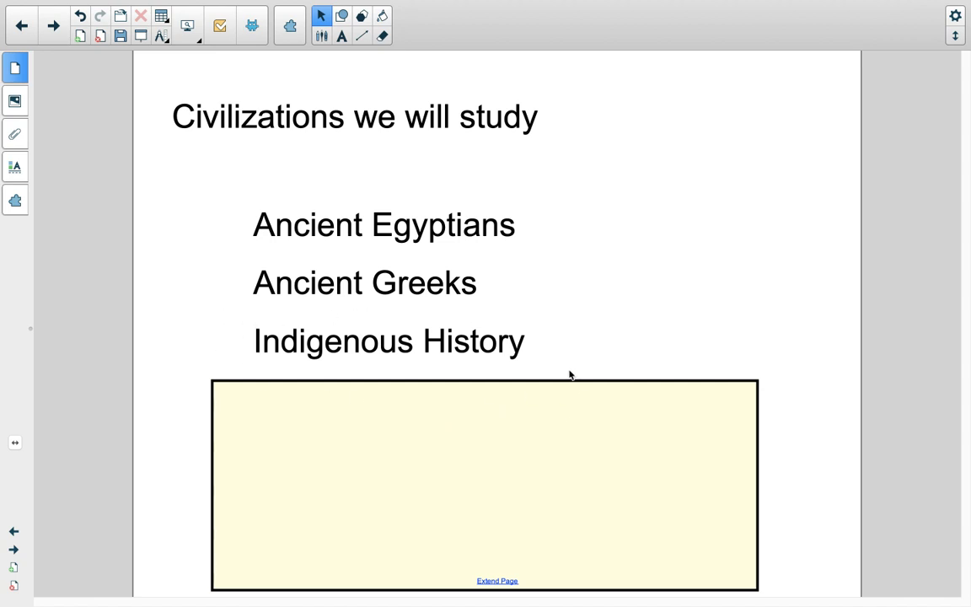
mouse_move(478, 496)
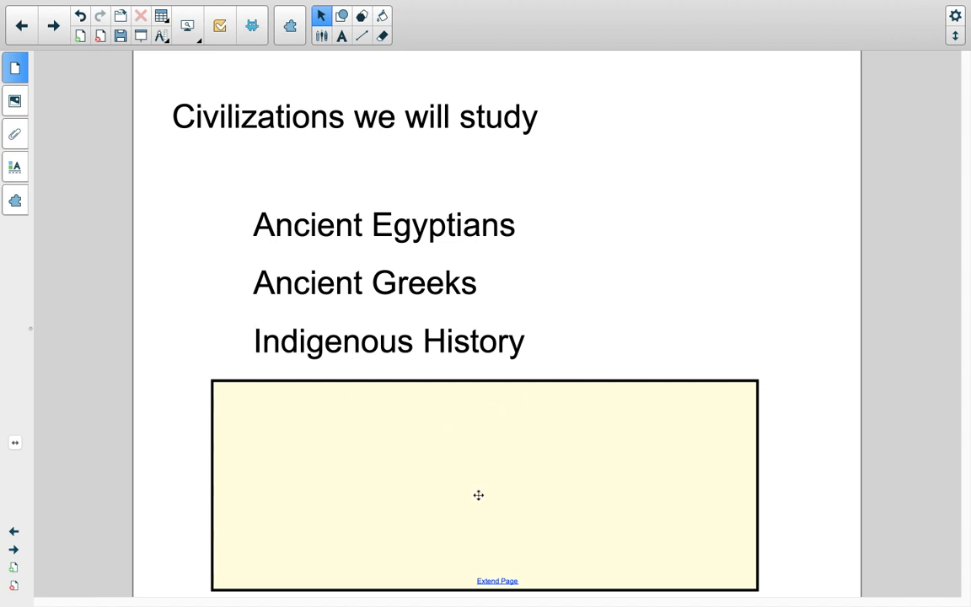
mouse_move(344, 435)
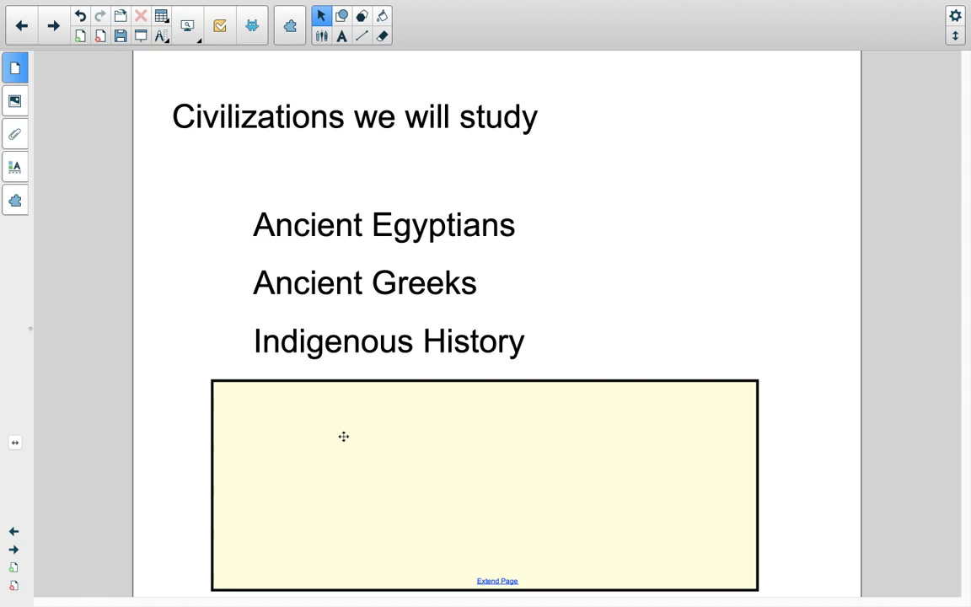
mouse_move(445, 479)
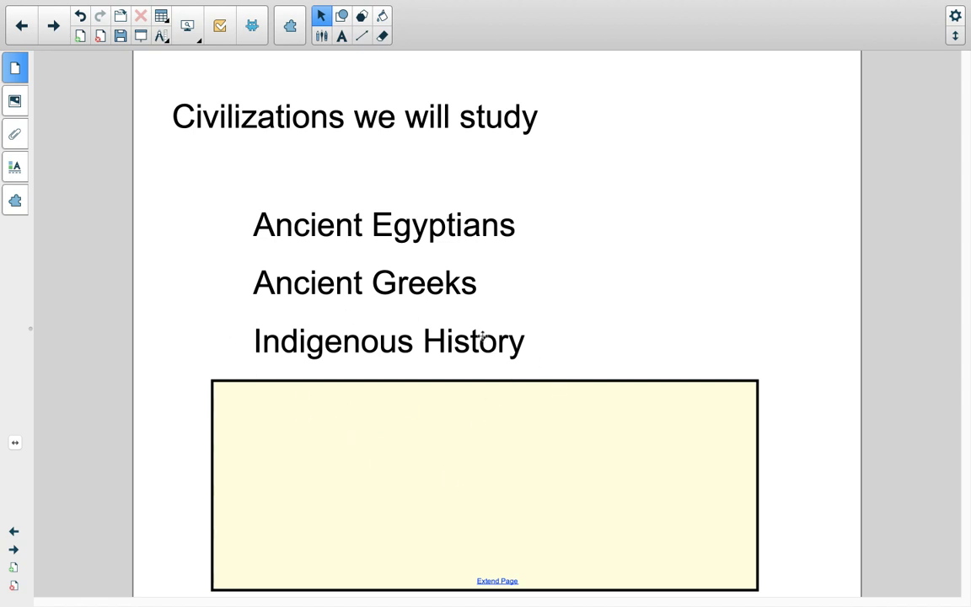
mouse_move(486, 472)
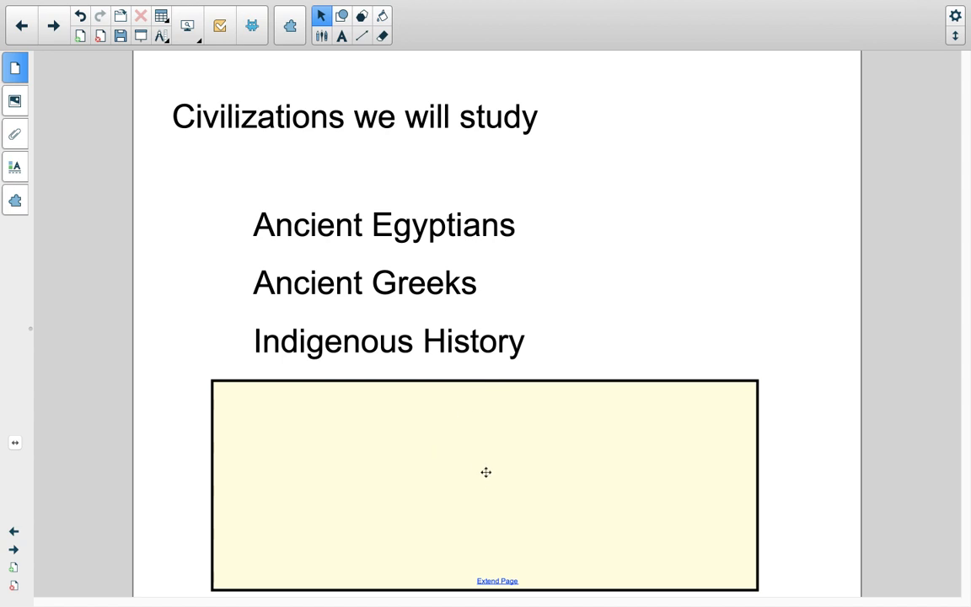
mouse_move(489, 489)
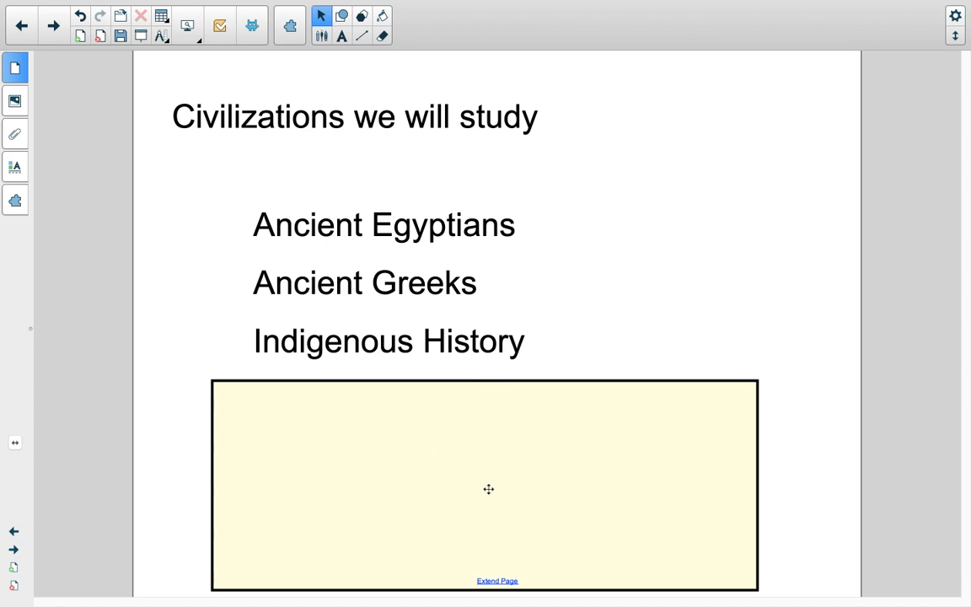
mouse_move(651, 353)
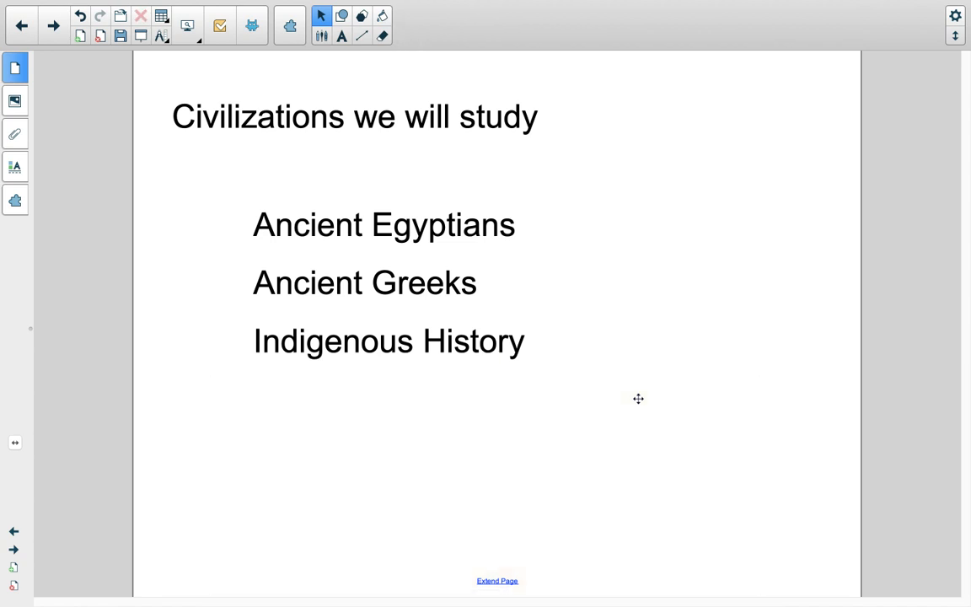
mouse_move(411, 263)
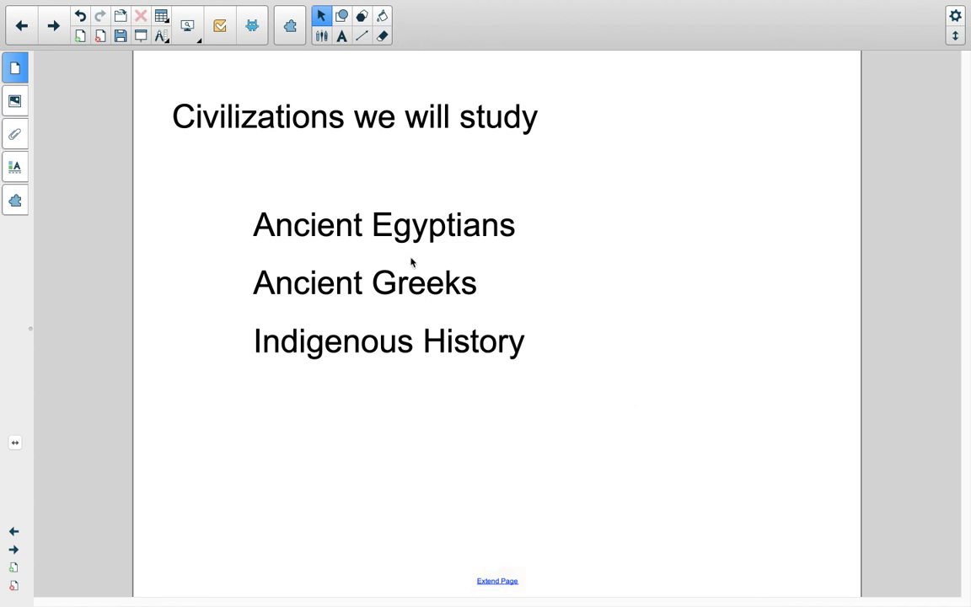
mouse_move(391, 465)
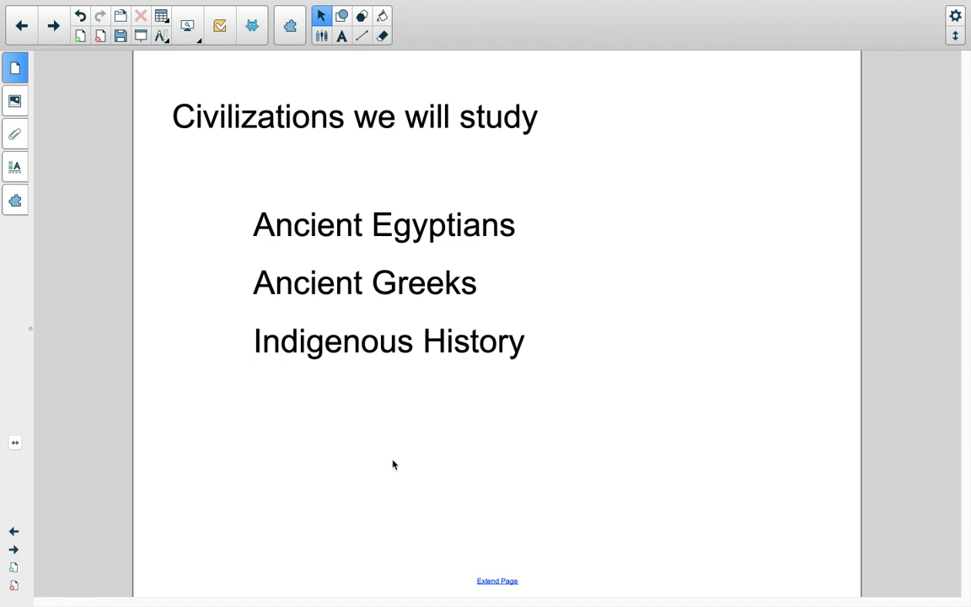
mouse_move(411, 455)
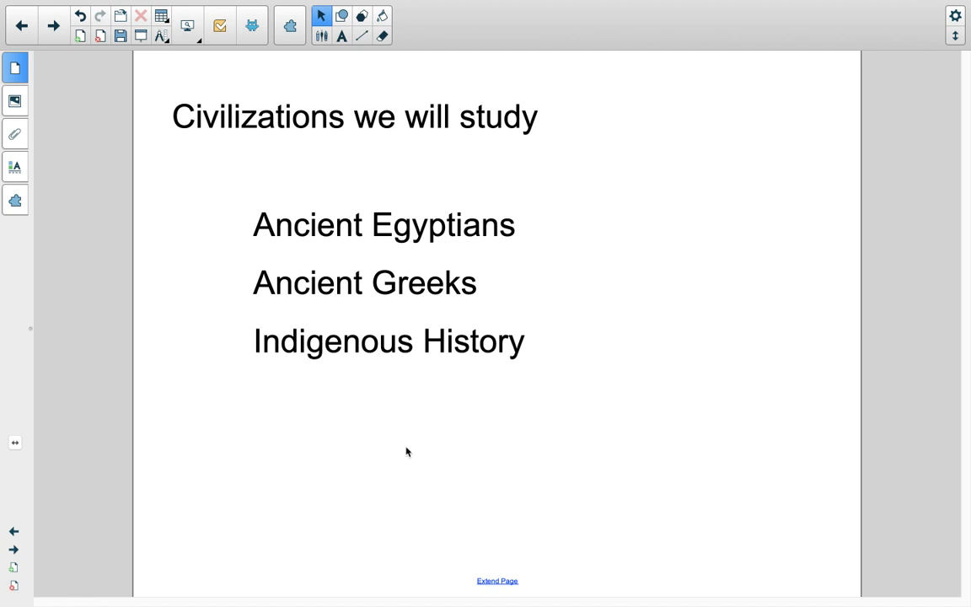
mouse_move(411, 448)
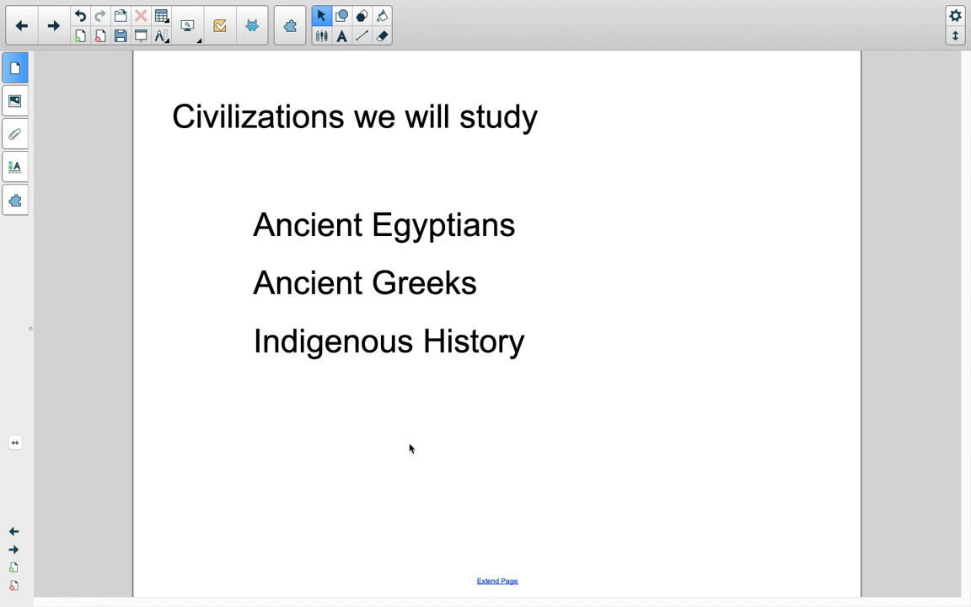
mouse_move(401, 449)
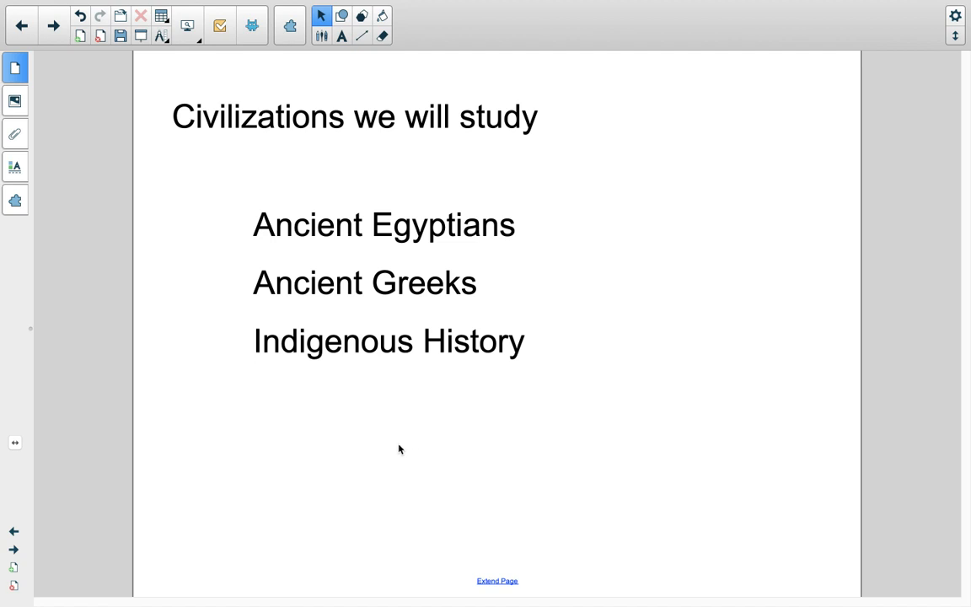
mouse_move(386, 530)
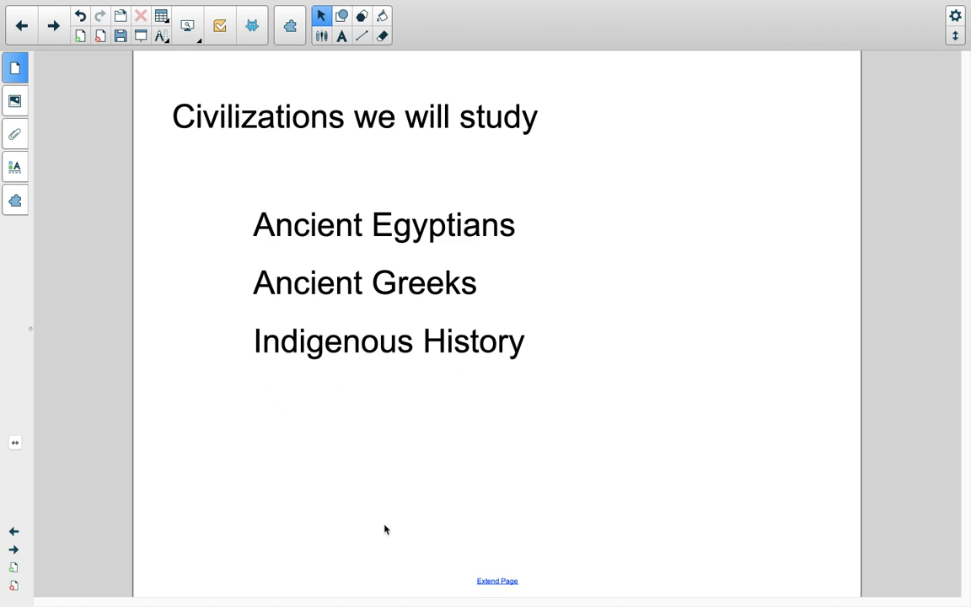
mouse_move(416, 500)
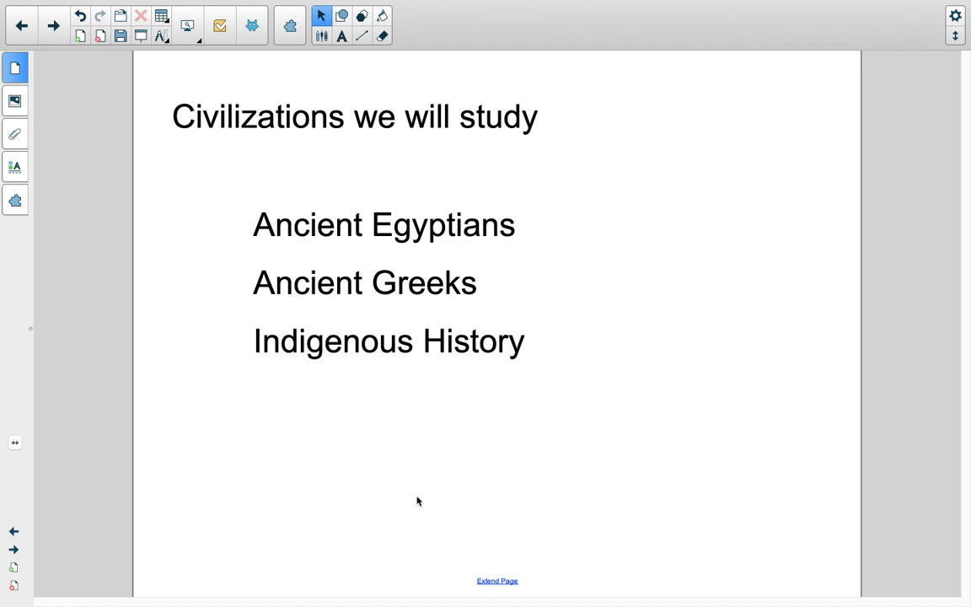
mouse_move(436, 459)
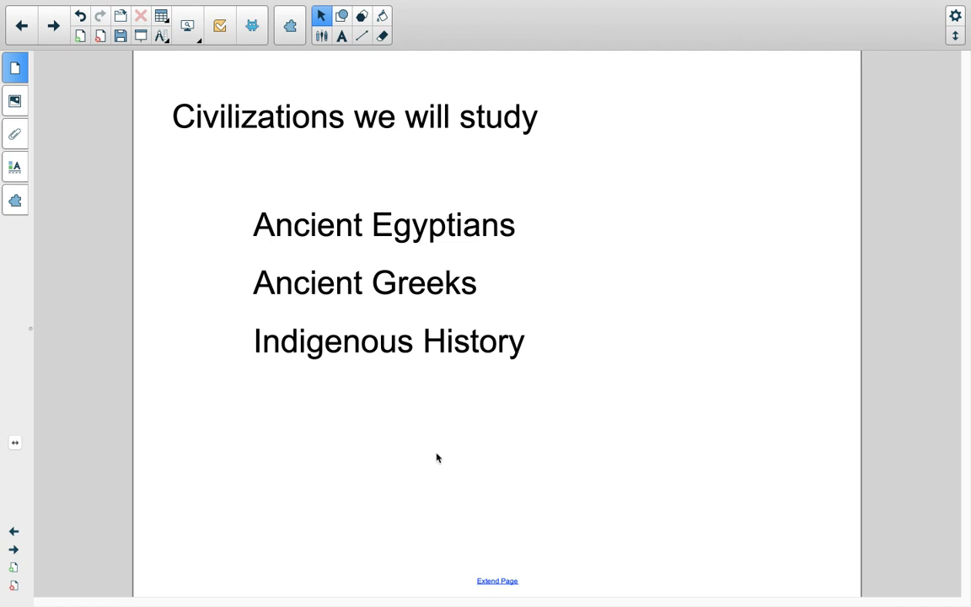
mouse_move(462, 550)
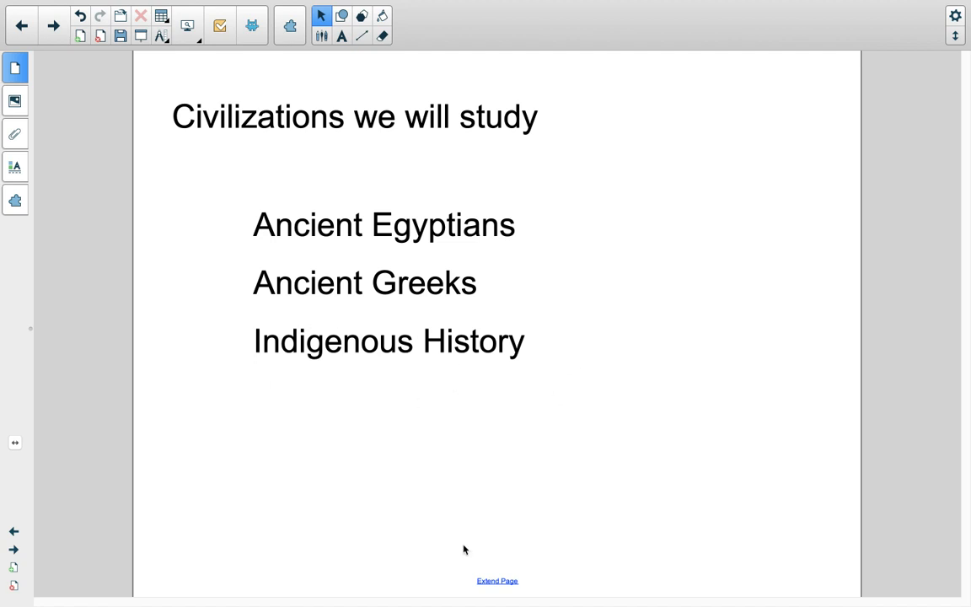
mouse_move(377, 377)
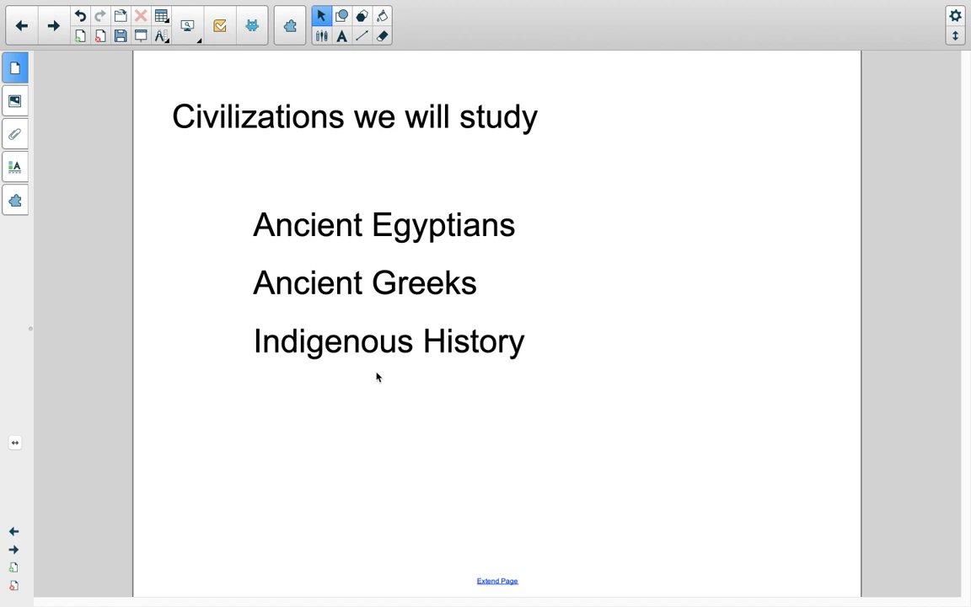
mouse_move(371, 401)
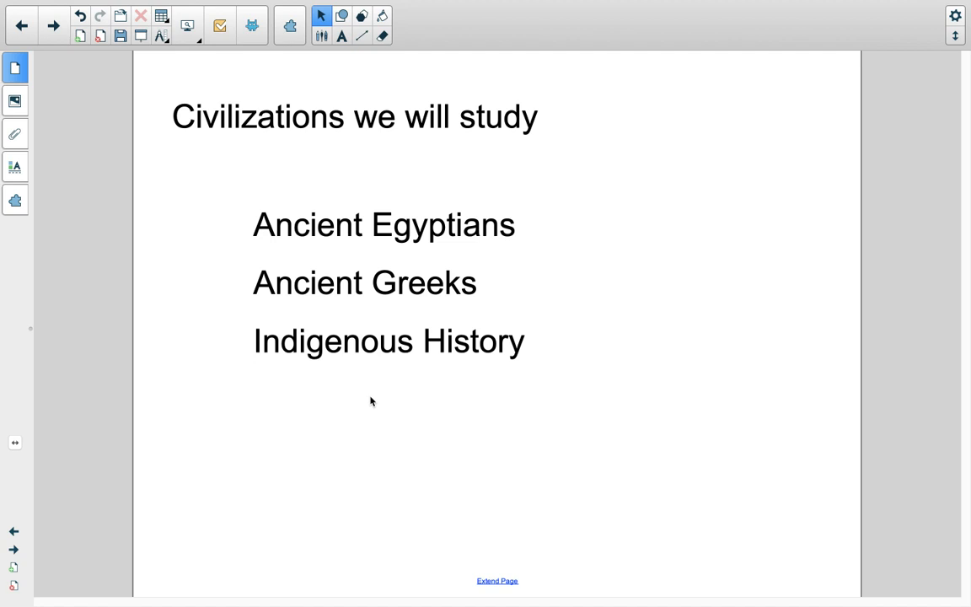
mouse_move(348, 425)
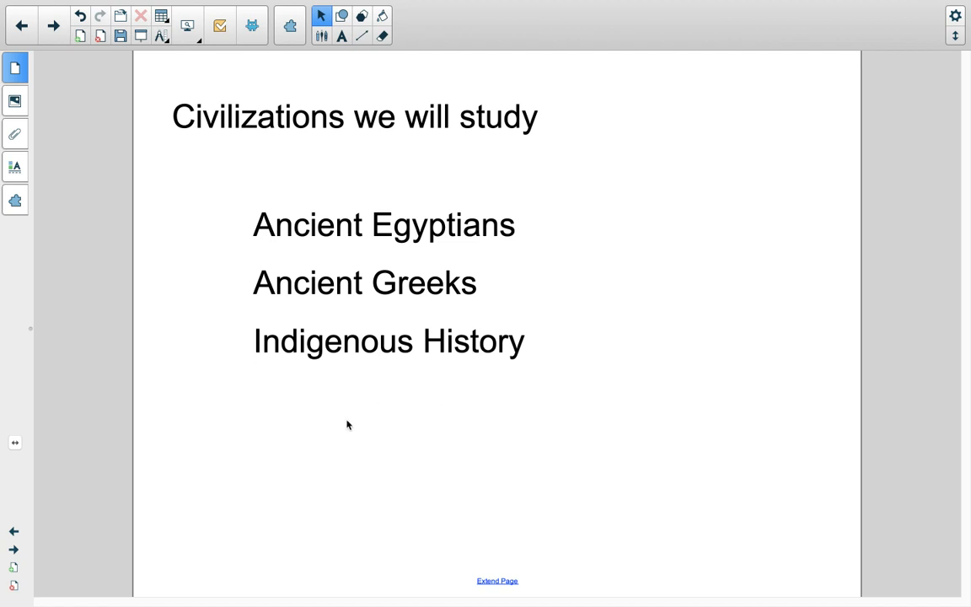